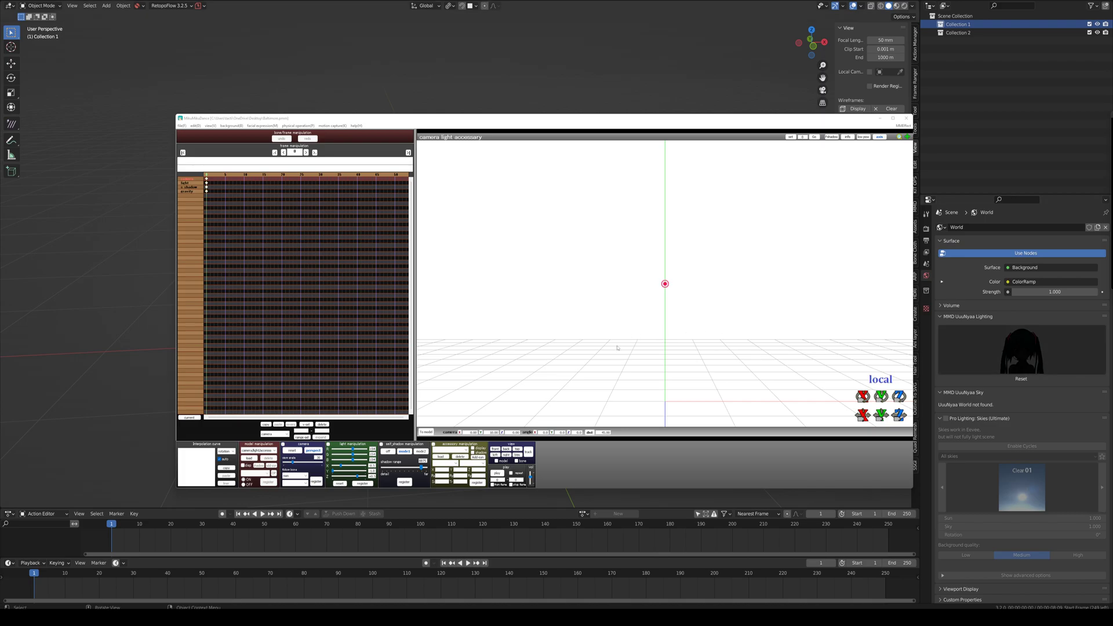
mouse_move(488, 67)
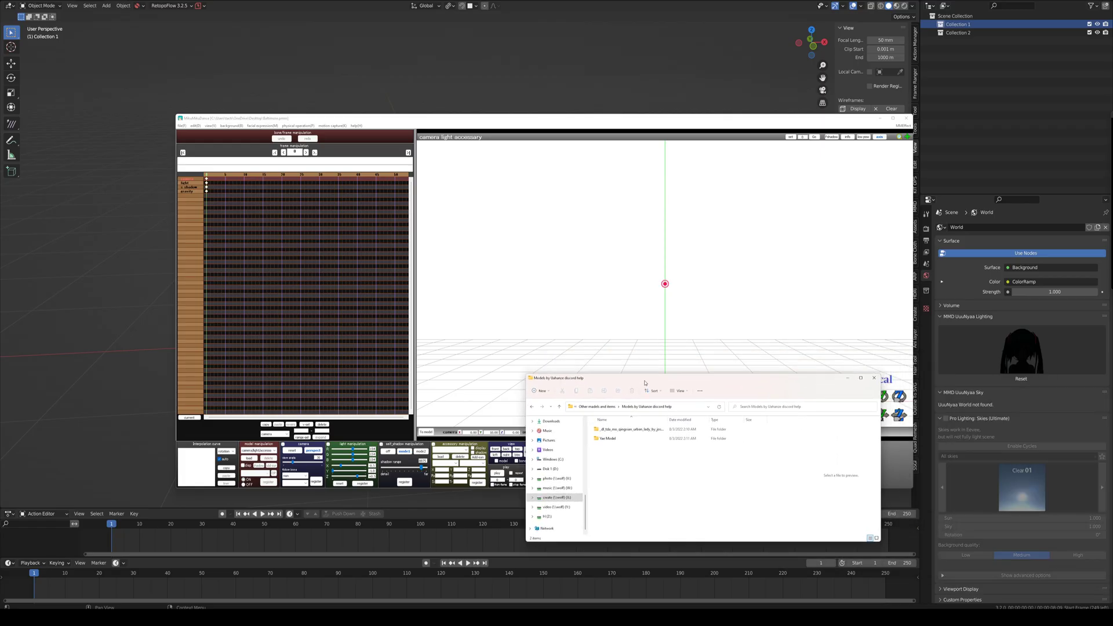
Load the Yae .pmx model from its folder into MikuMikuDance and confirm the info dialog.
double_click(607, 438)
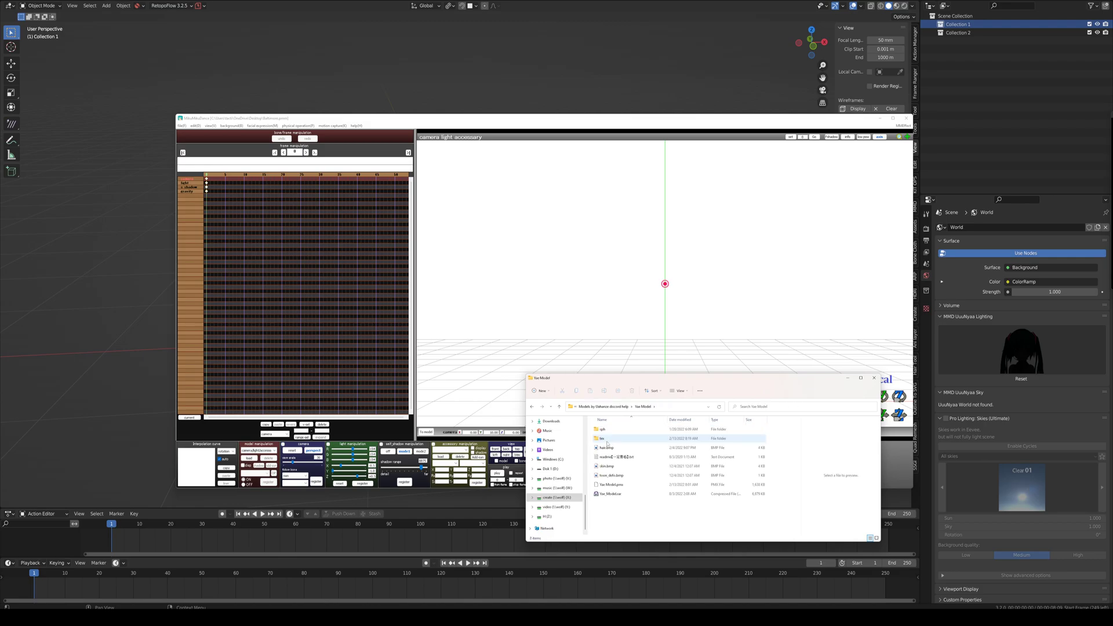
double_click(611, 484)
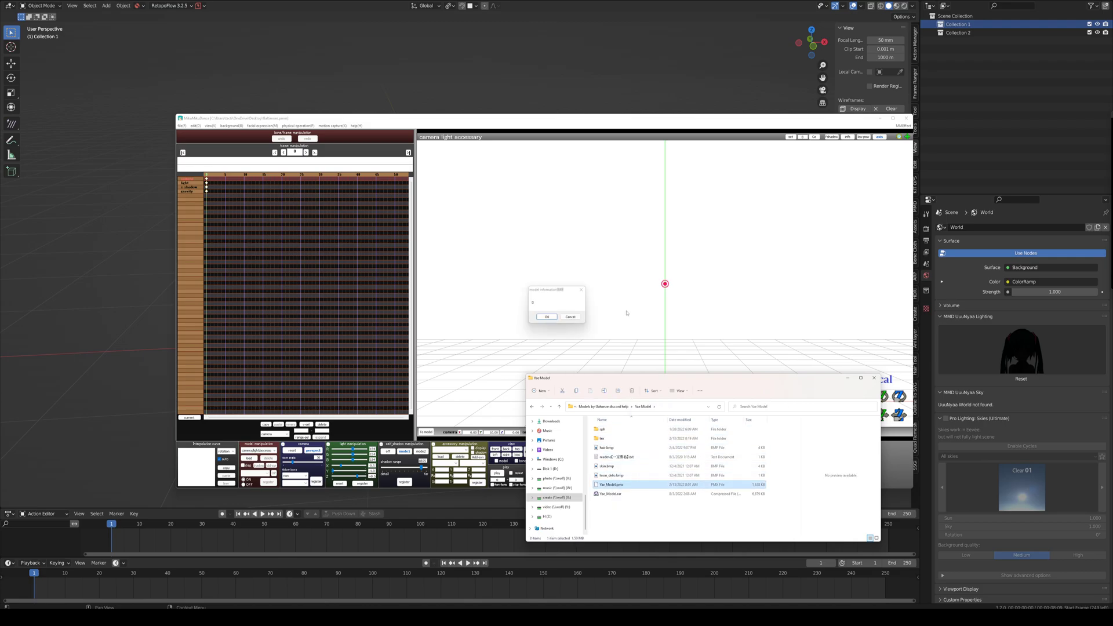
left_click(546, 317)
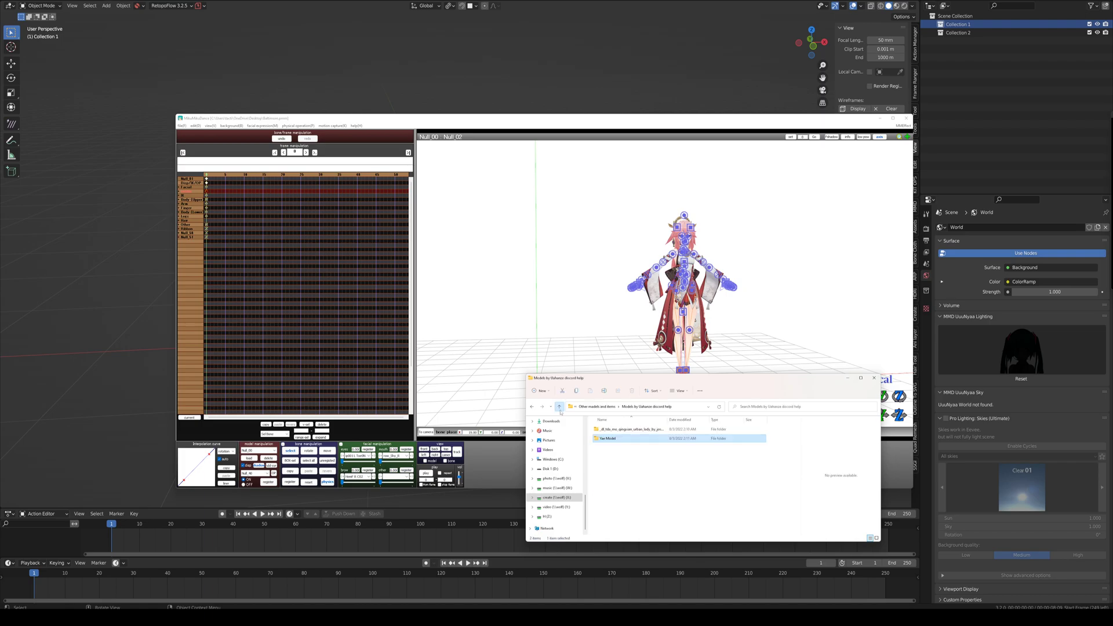
Load the Urban Lady .pmx model from its folder and confirm its info notice.
double_click(606, 438)
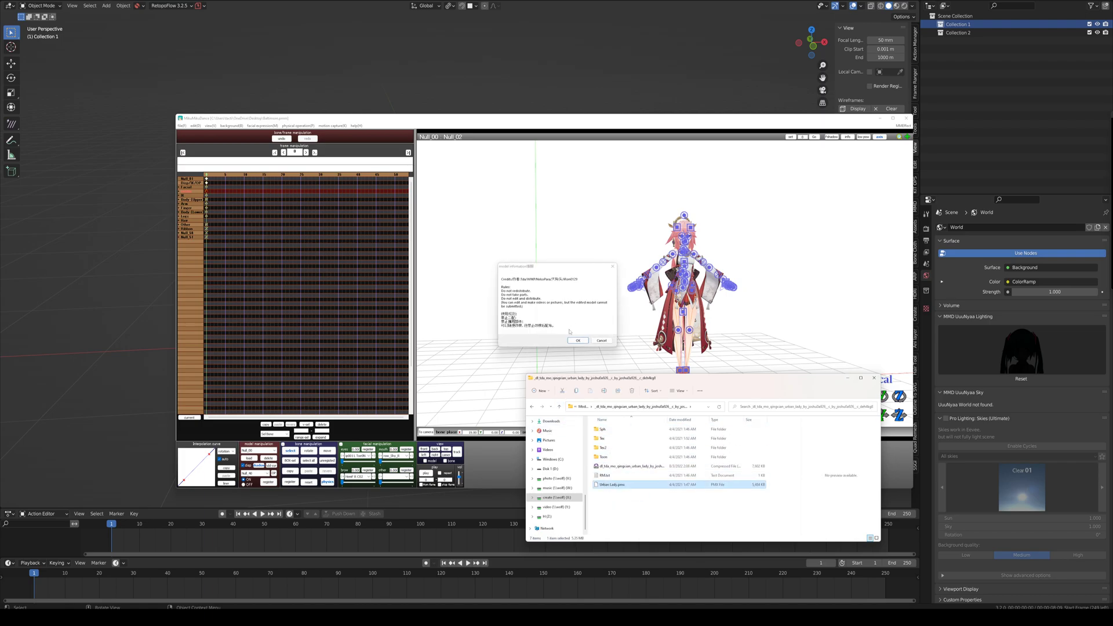
left_click(577, 340)
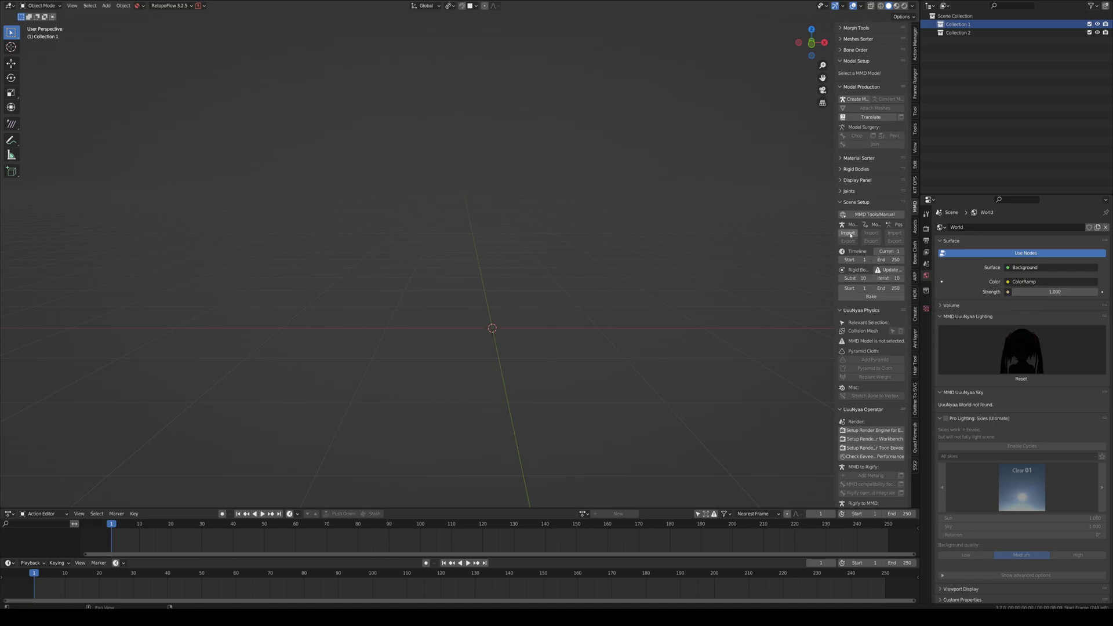
Import Yae Model.pmx from the recent Yae Model folder via MMD Model Import.
left_click(846, 233)
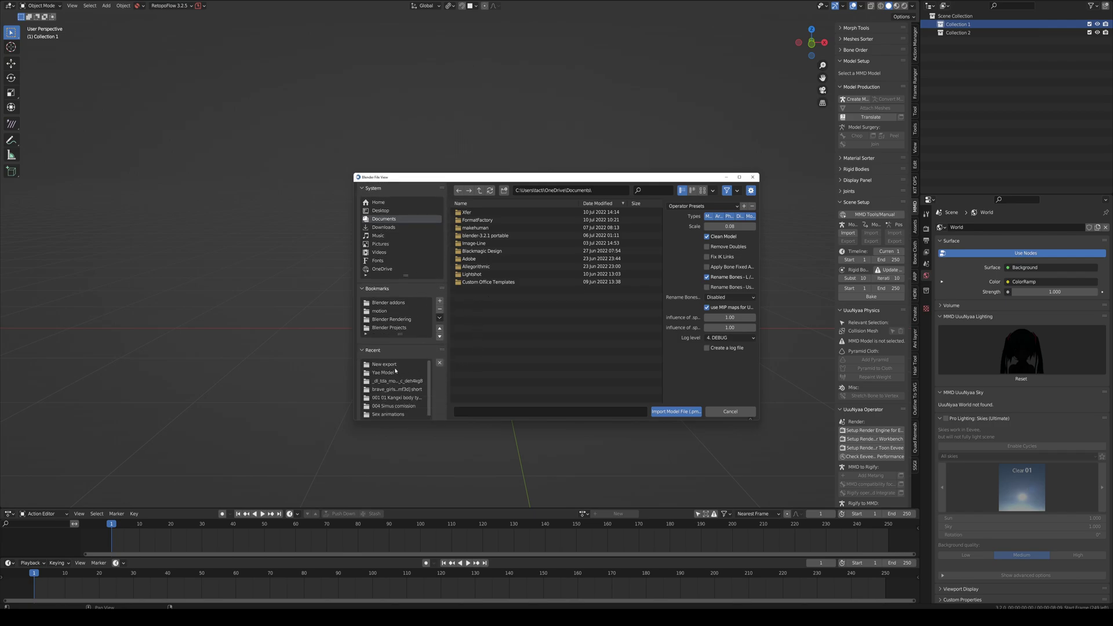
left_click(382, 372)
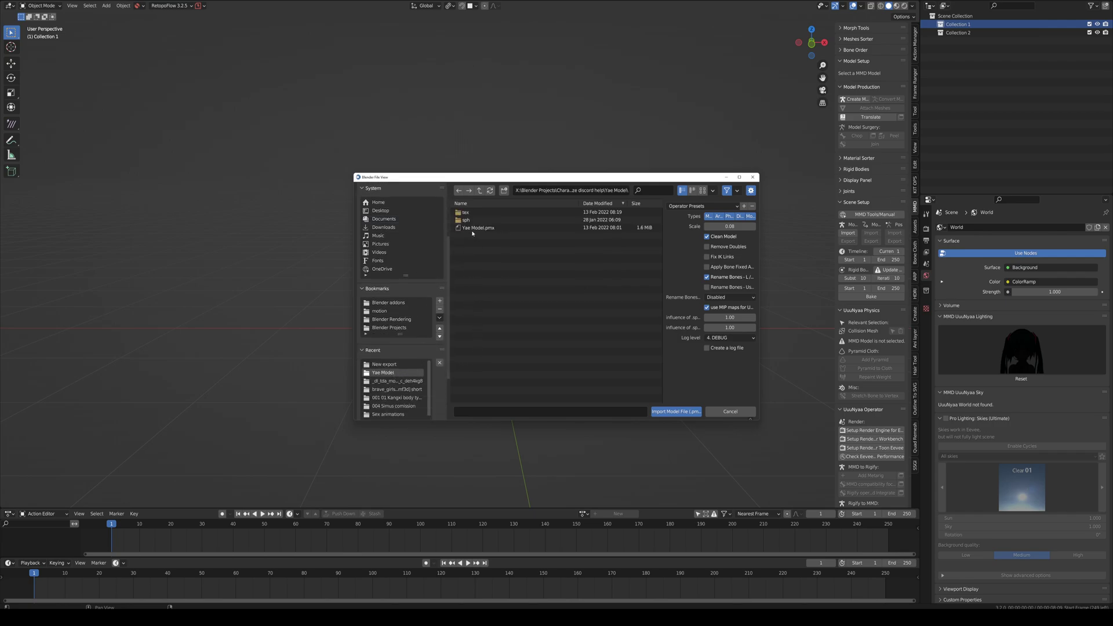
left_click(479, 229)
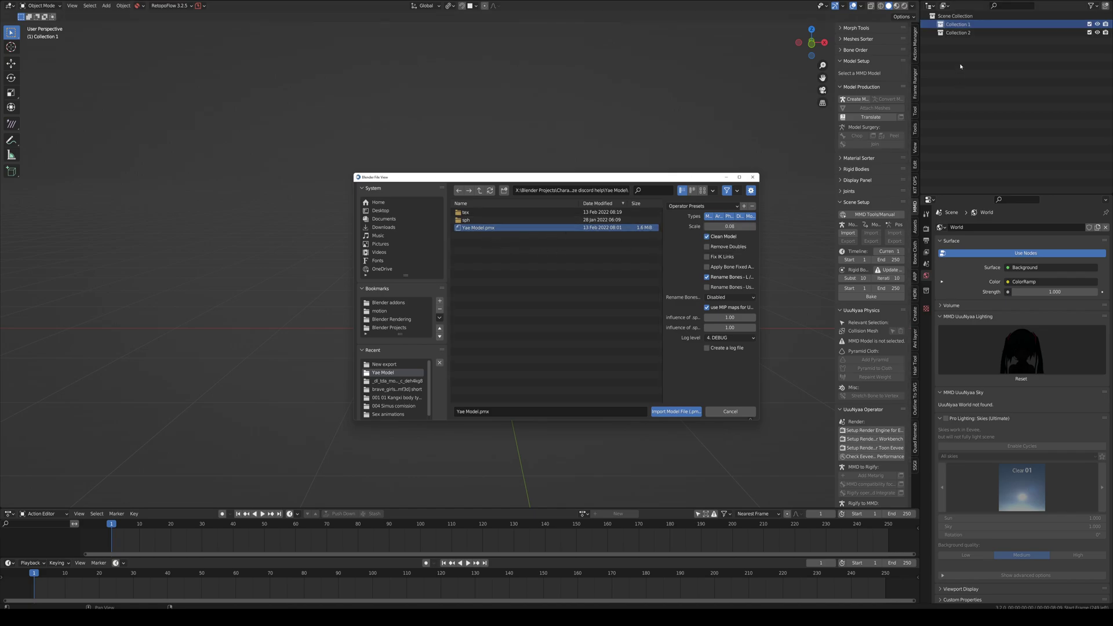
mouse_move(806, 118)
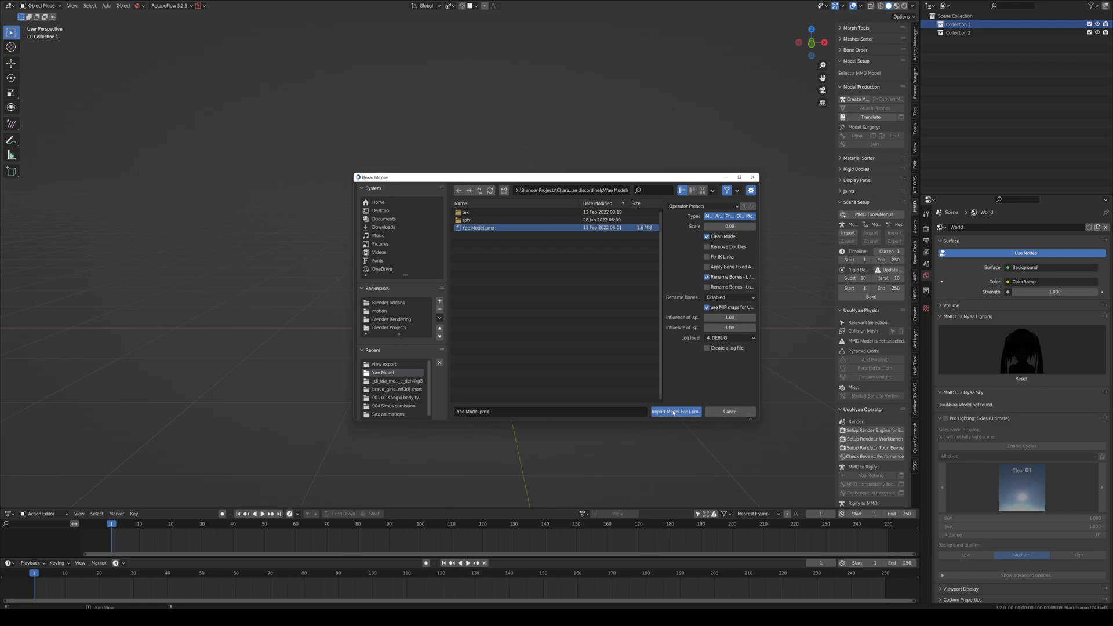
left_click(675, 410)
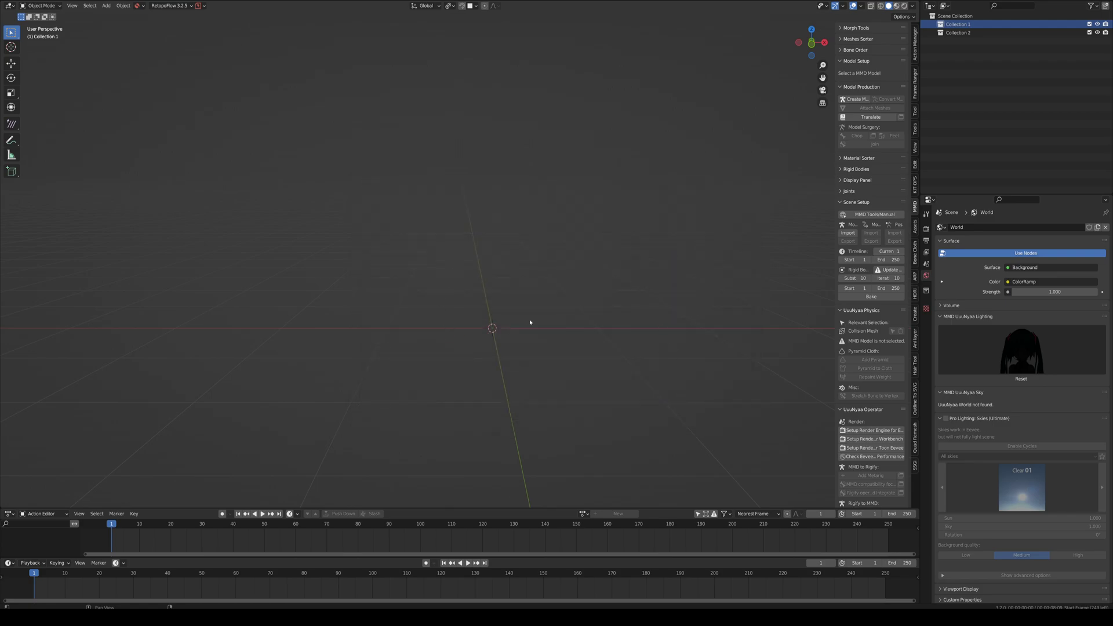
mouse_move(479, 343)
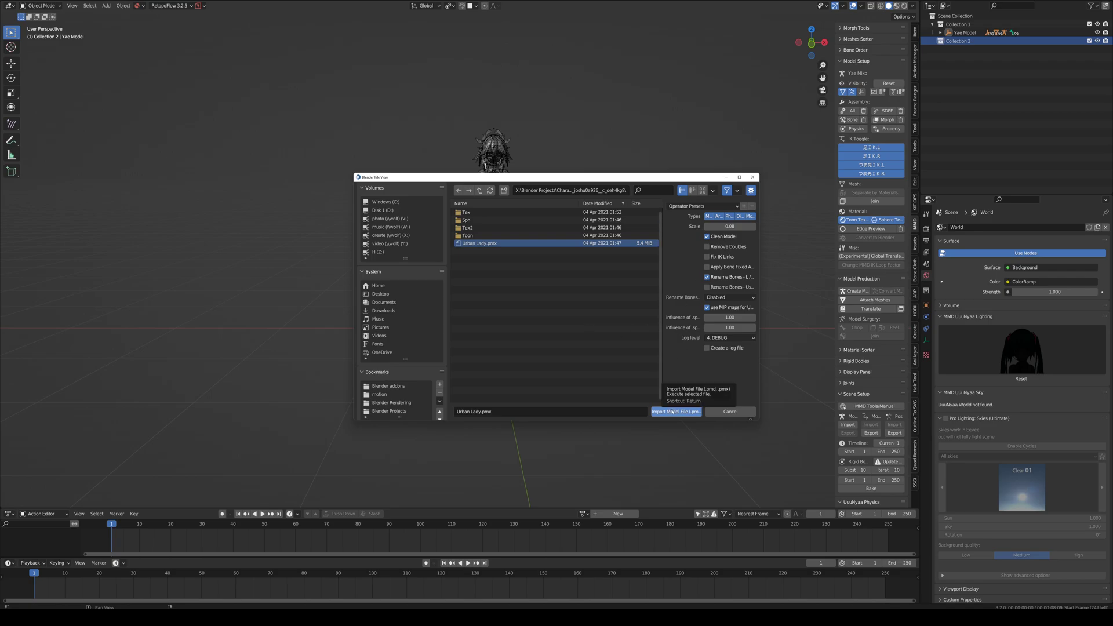
Import Urban Lady.pmx as the second MMD model into Collection 2.
left_click(675, 411)
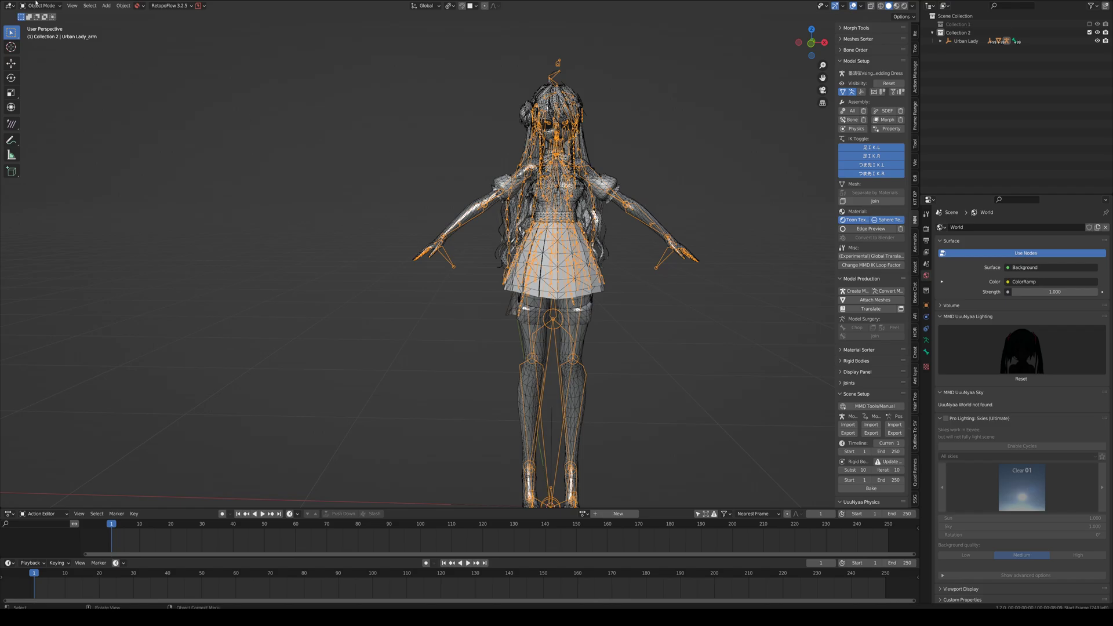
Put the Urban Lady armature in Pose Mode and focus on the neck bone for the chop.
left_click(42, 6)
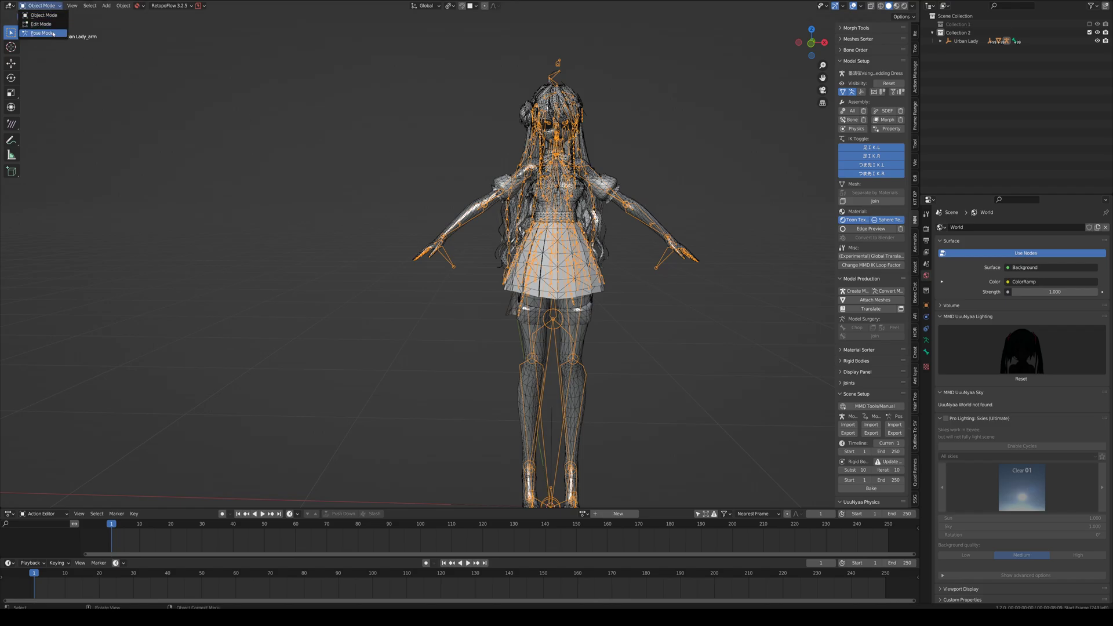
left_click(40, 33)
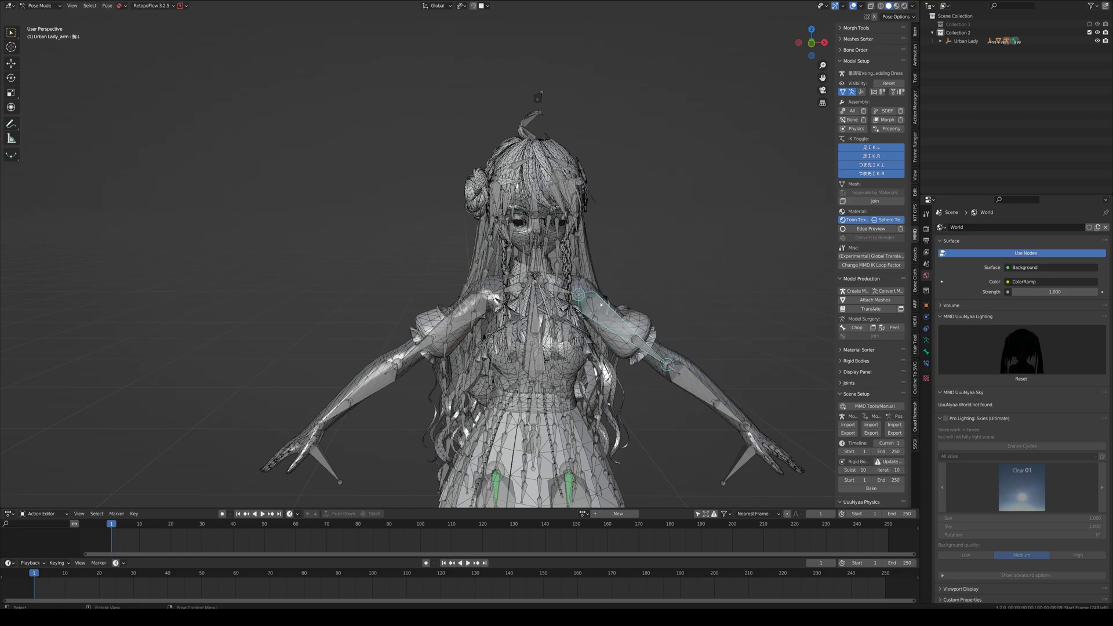
scroll("down", 3)
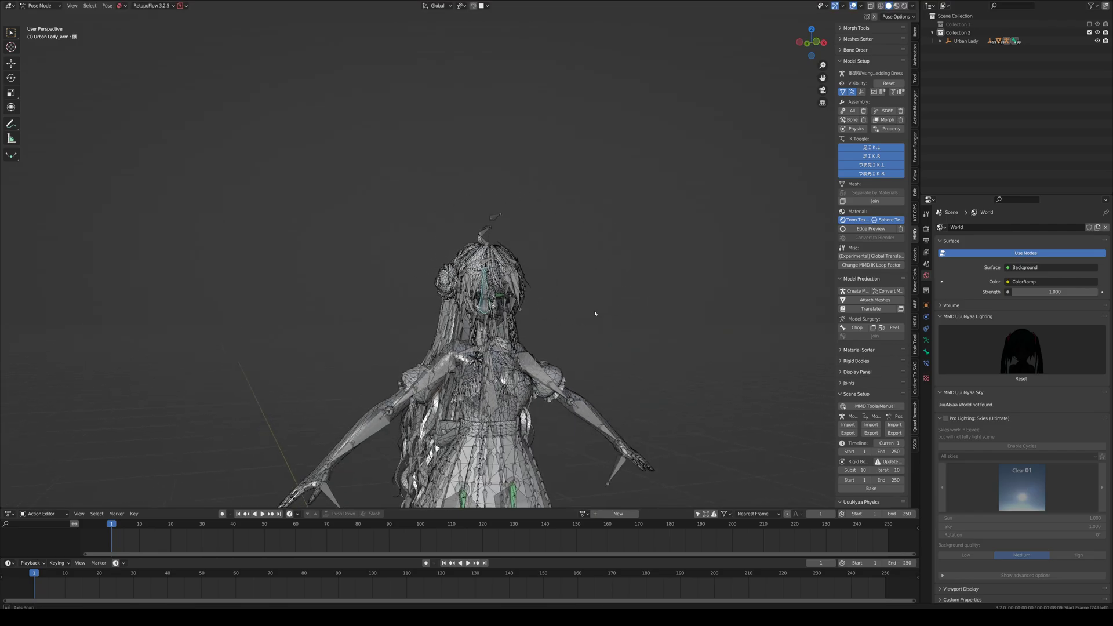
left_click_drag(596, 312, 650, 261)
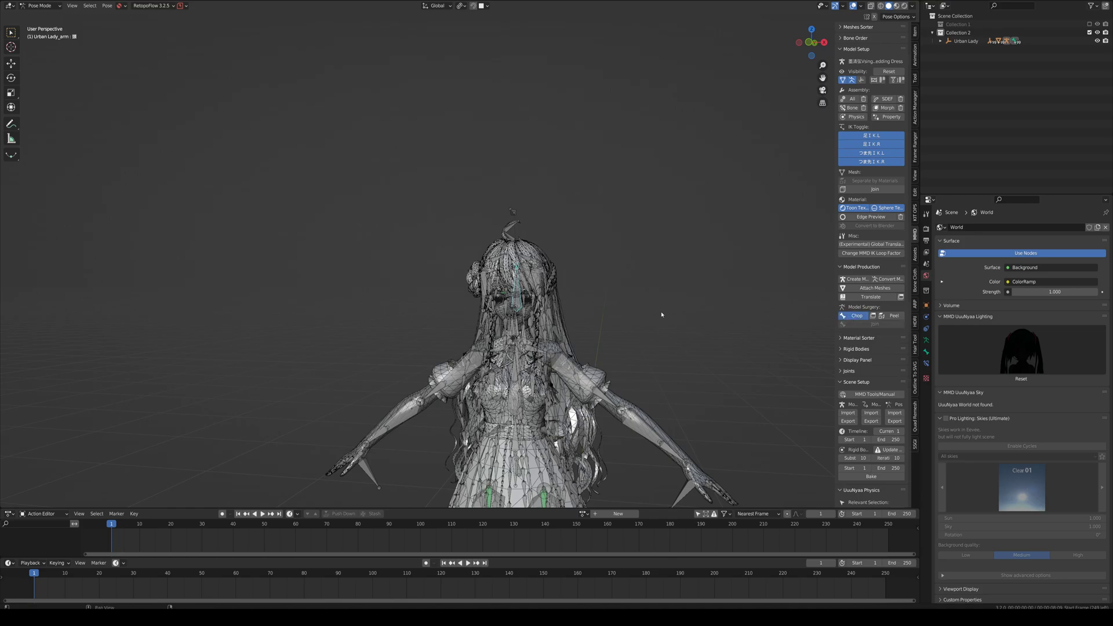
mouse_move(606, 323)
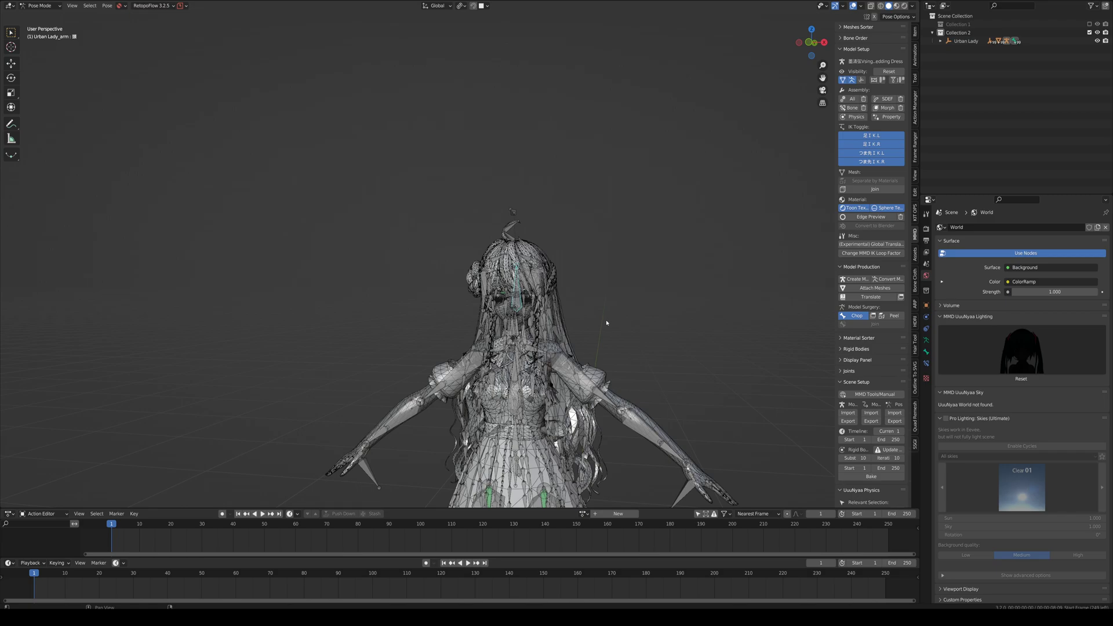
mouse_move(600, 324)
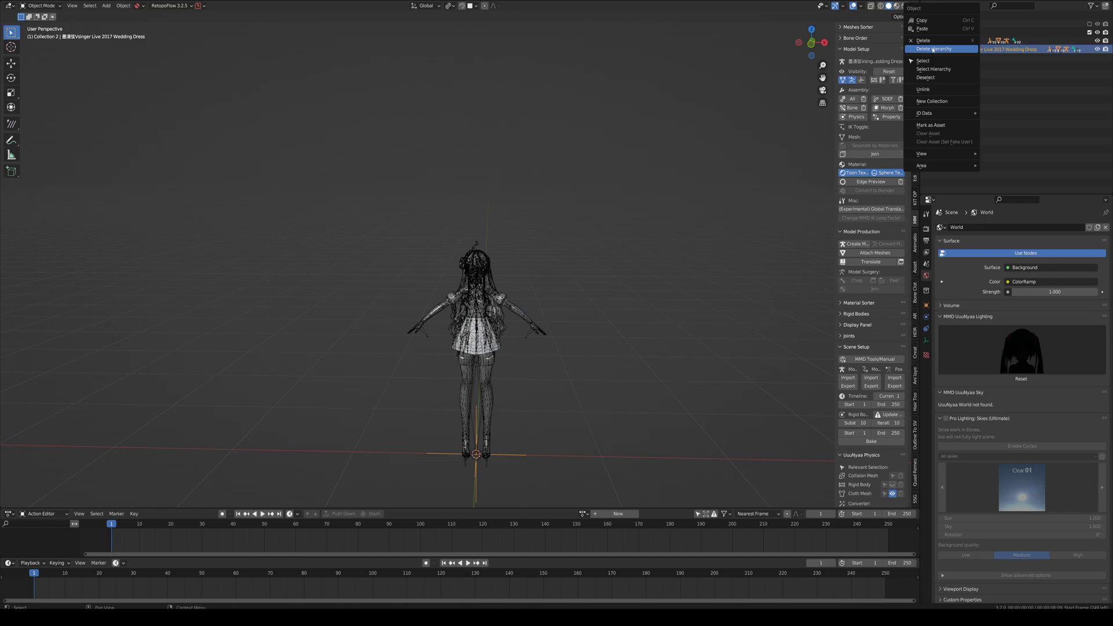
mouse_move(947, 49)
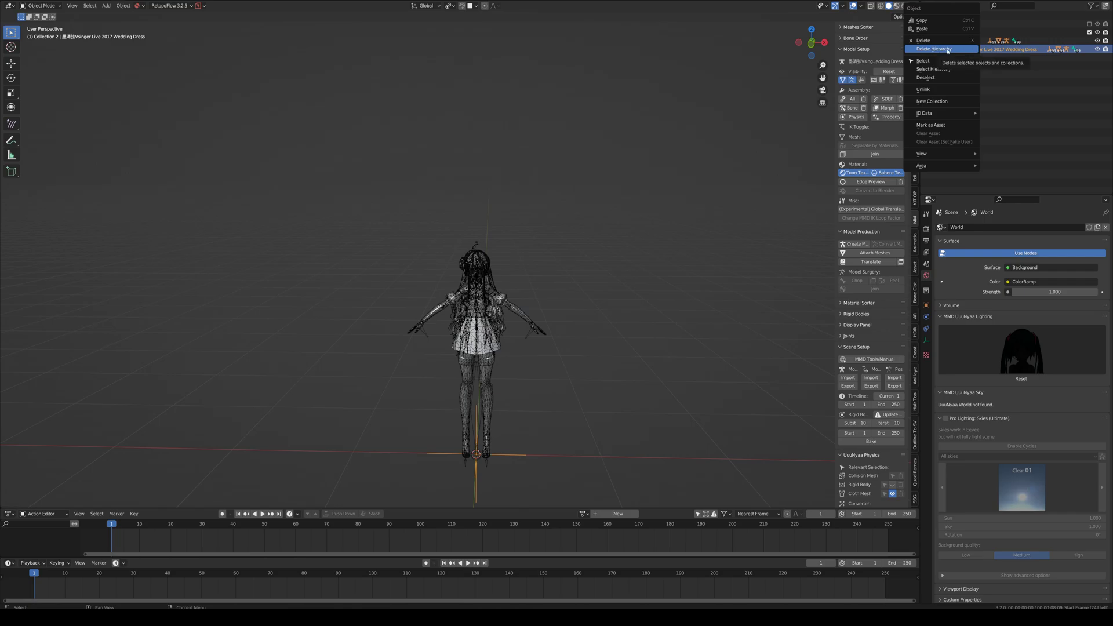
Delete the chopped-off Urban Lady head hierarchy from the Outliner.
left_click(932, 48)
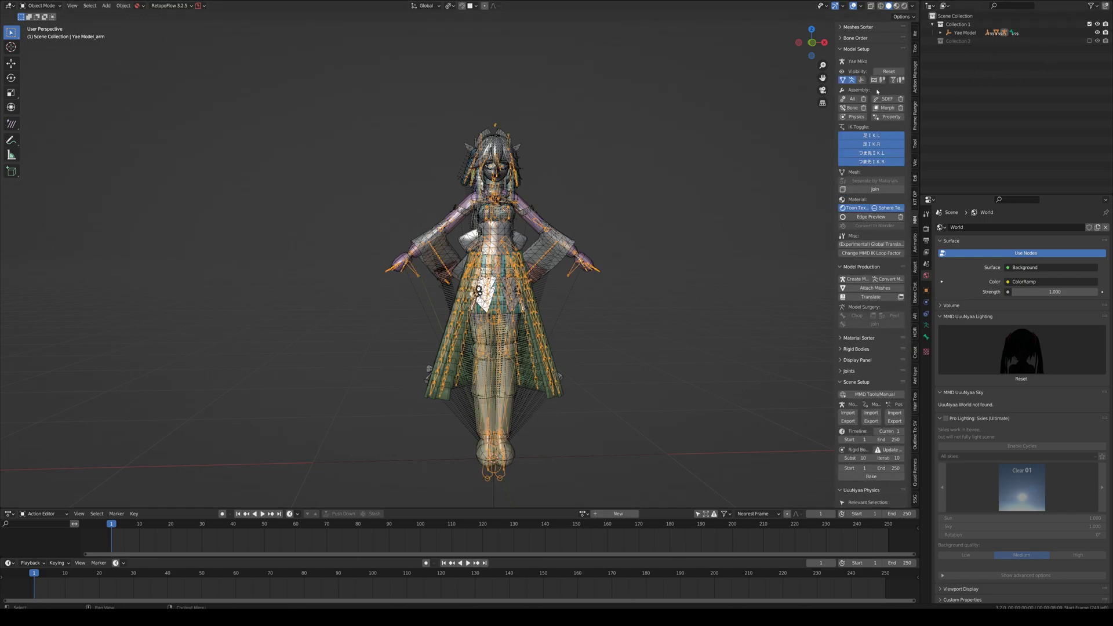
Select the Yae armature and chop the model at the neck bone with Model Surgery.
left_click_drag(497, 284, 504, 255)
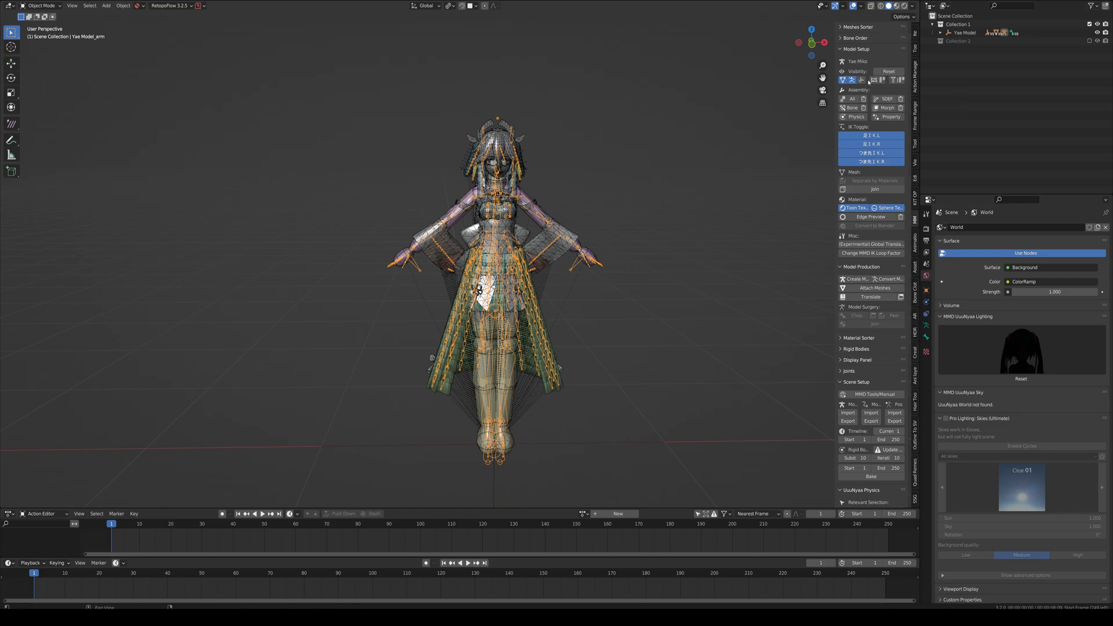
mouse_move(875, 80)
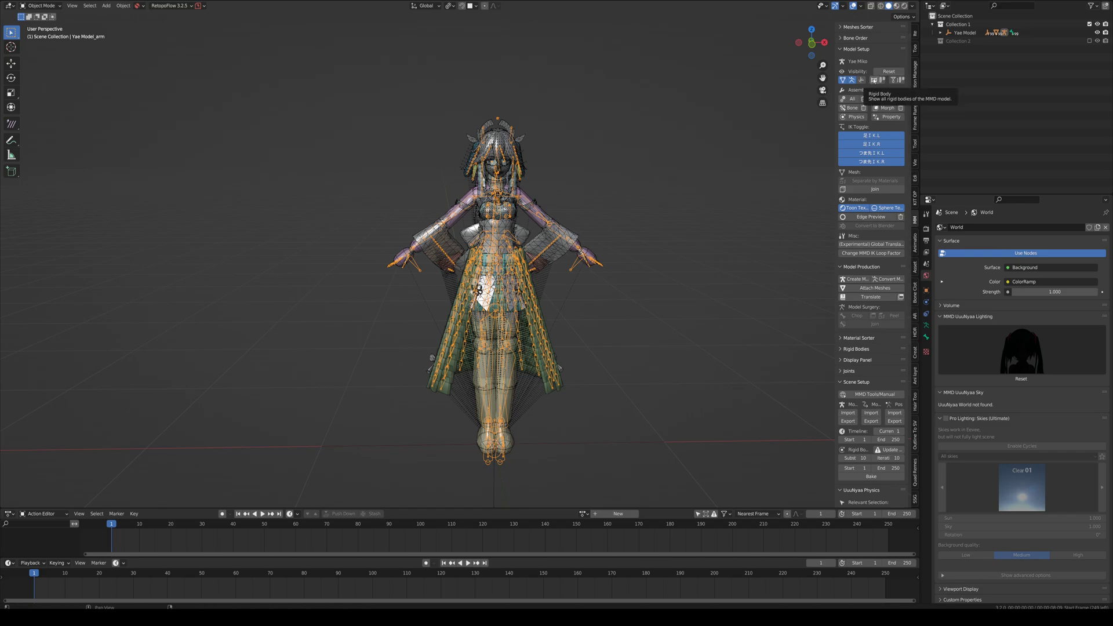
left_click(877, 80)
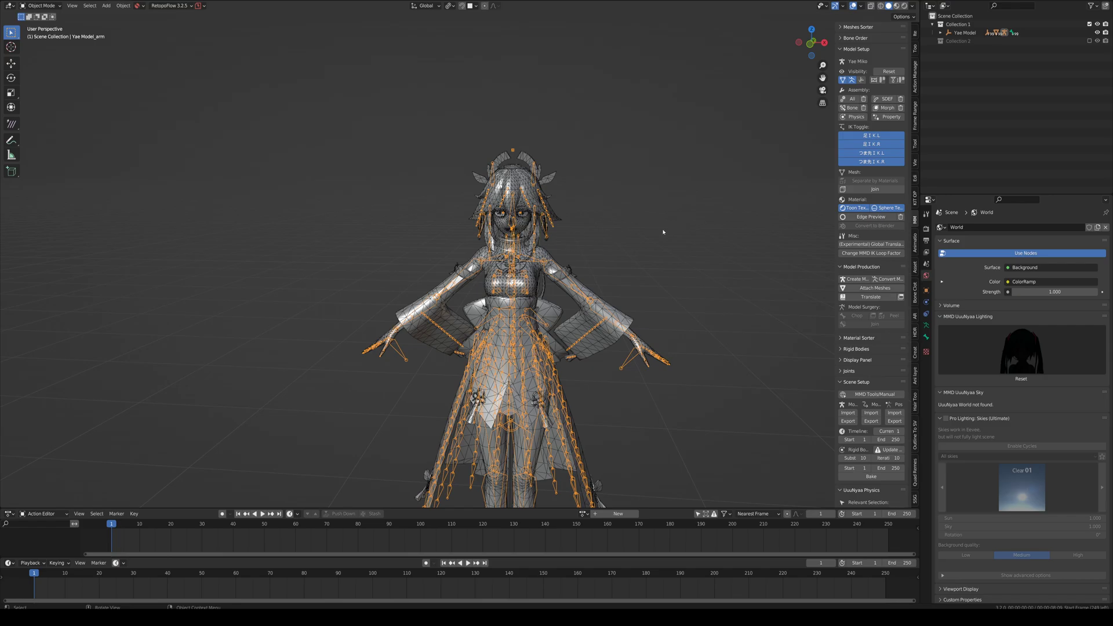
left_click(39, 6)
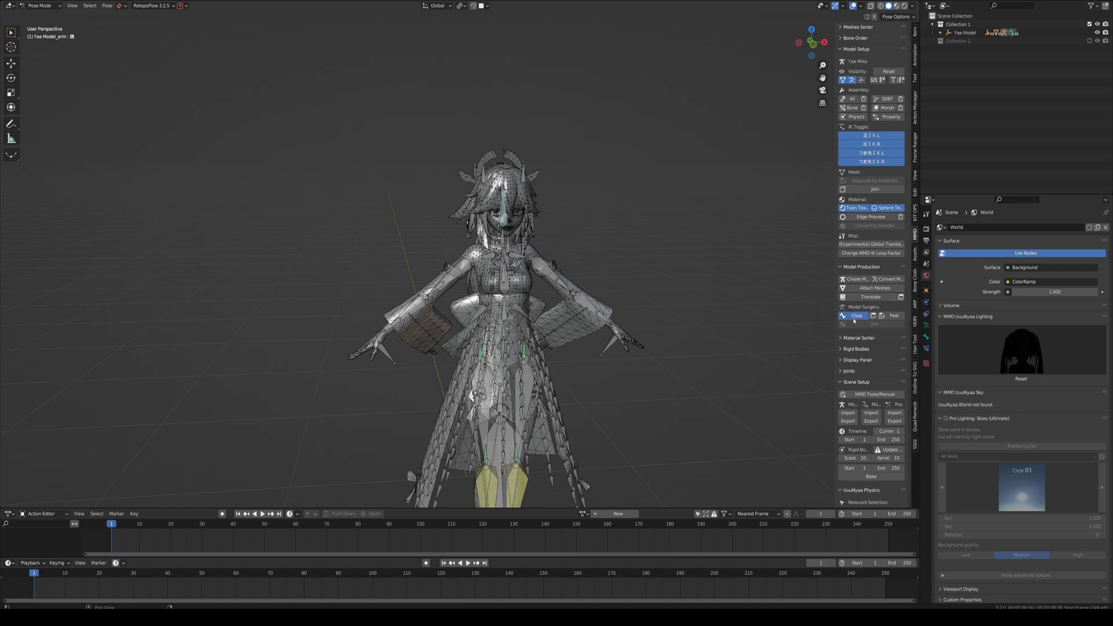
left_click(40, 6)
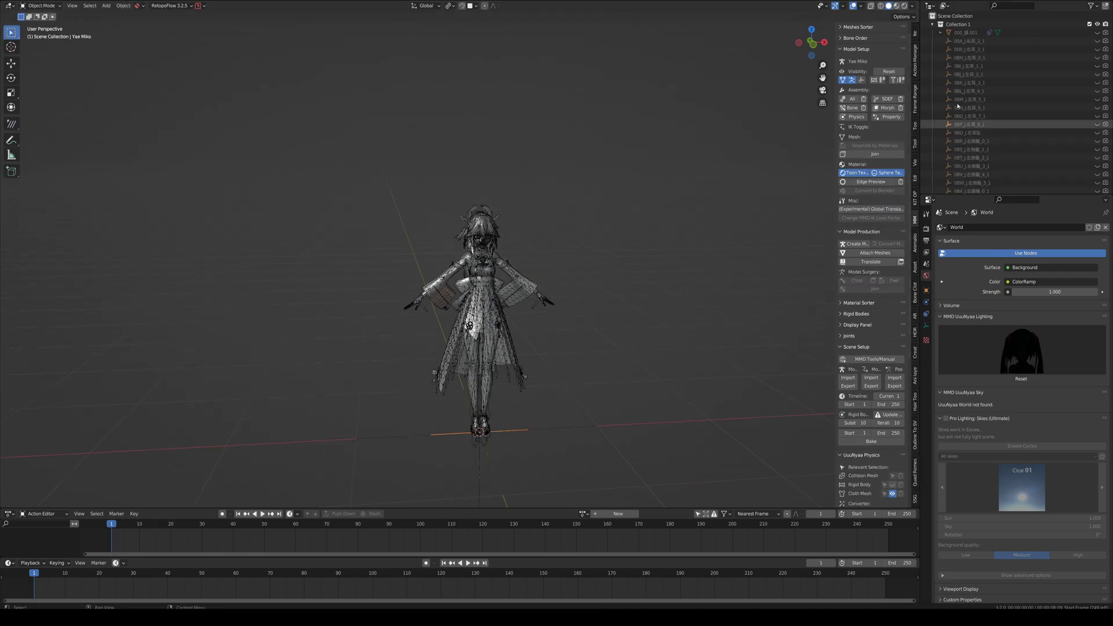
Delete the Yae Model body hierarchy so only her head and hair remain.
scroll("down", 3)
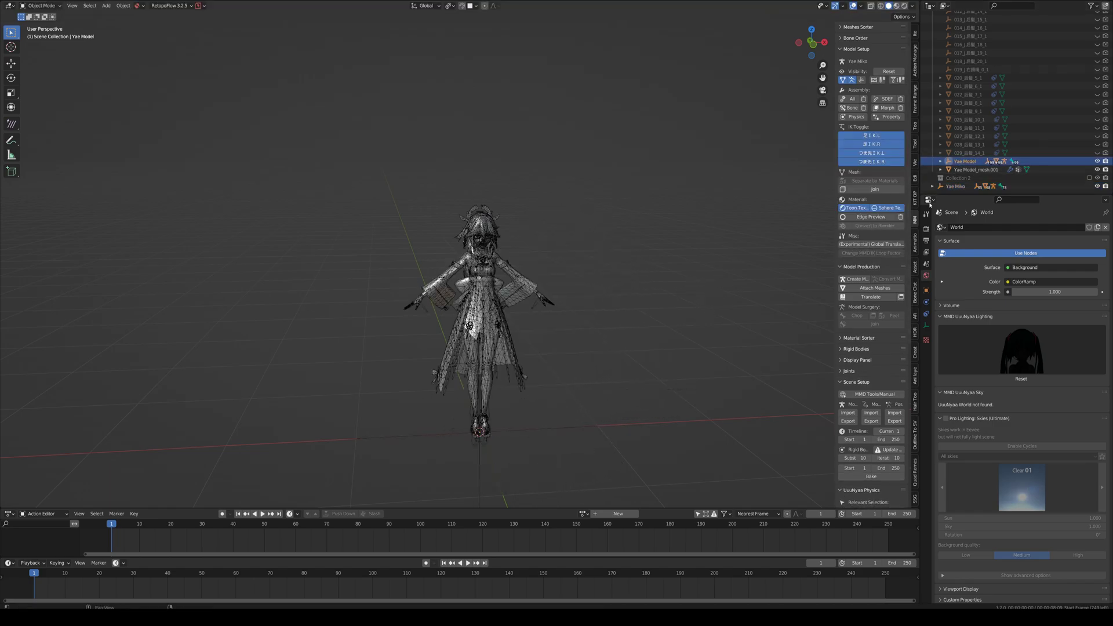
right_click(963, 161)
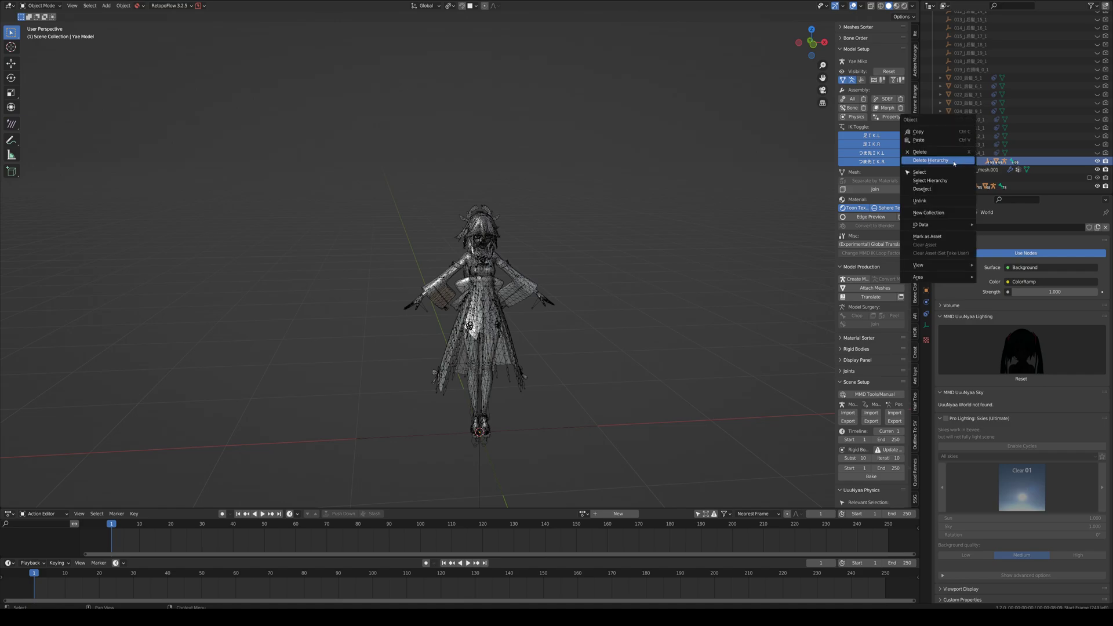
mouse_move(930, 160)
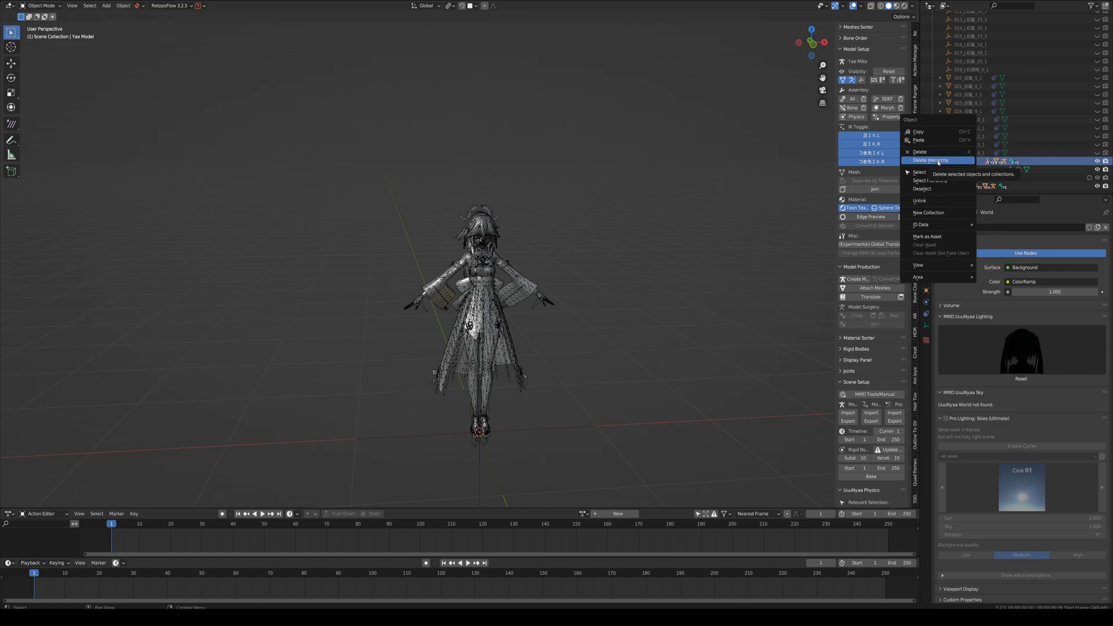
left_click(929, 160)
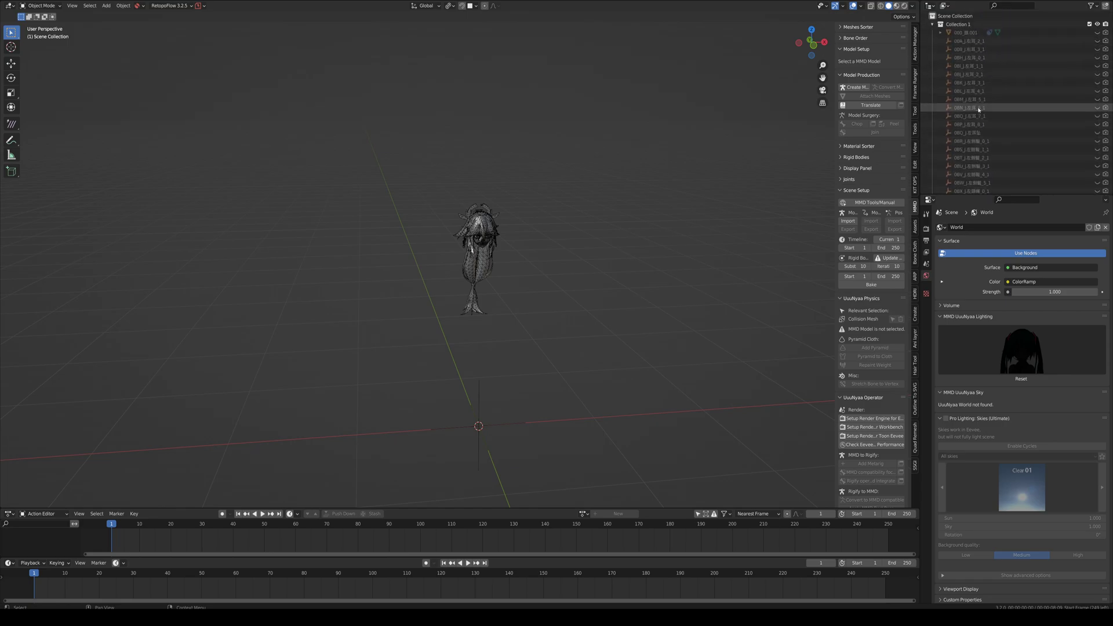
Unhide Collection 2 / Urban Lady and select the body, then Yae's head, in the viewport.
left_click(940, 32)
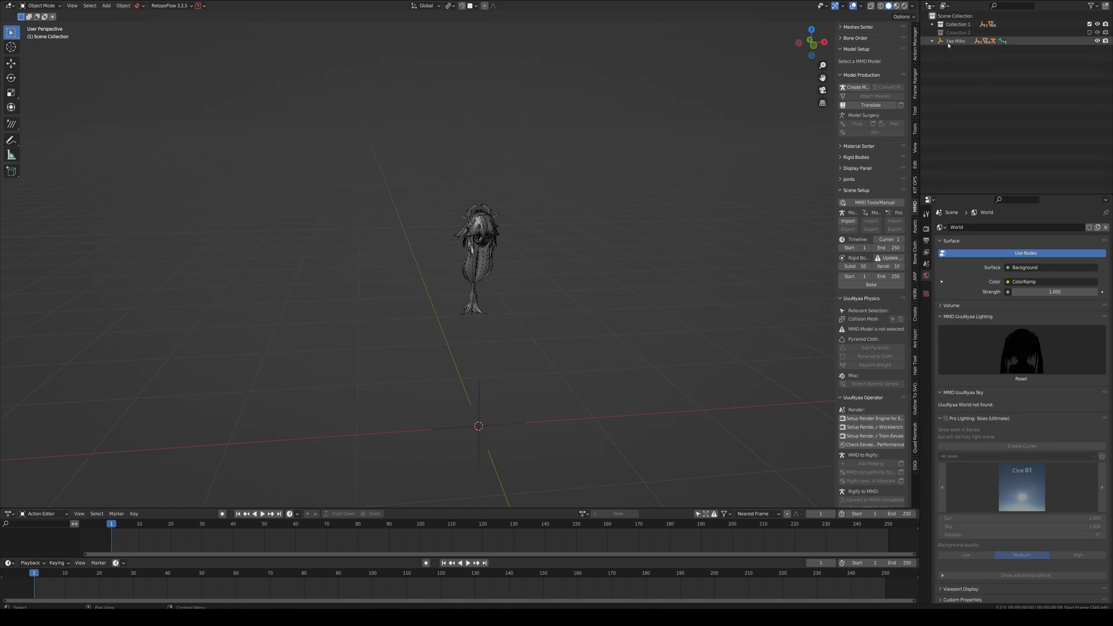
left_click(959, 33)
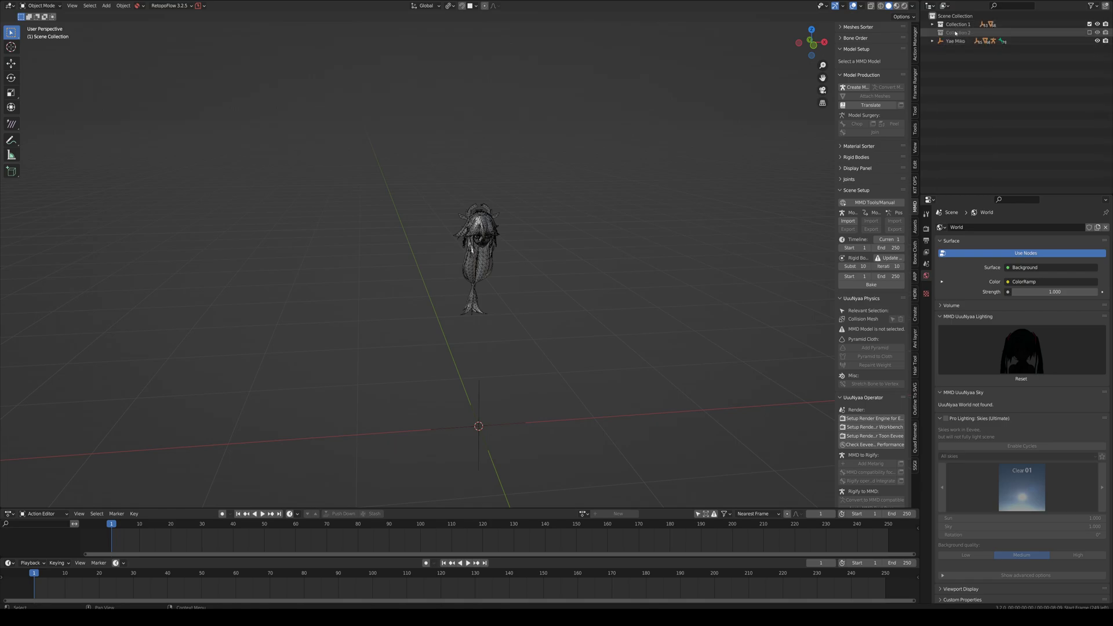
left_click(958, 32)
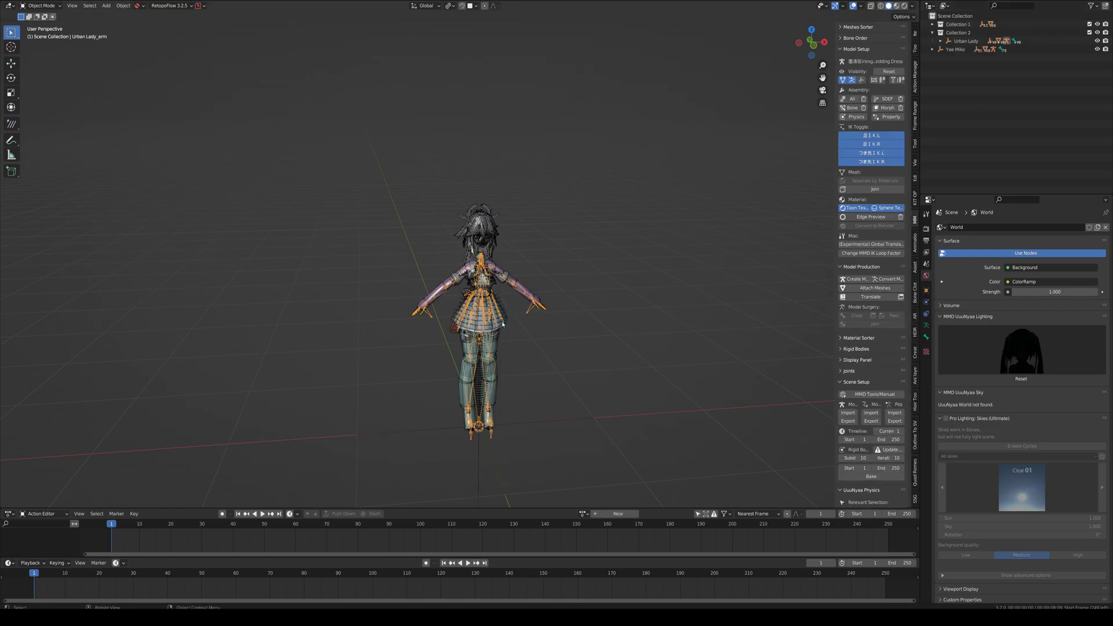
left_click(879, 80)
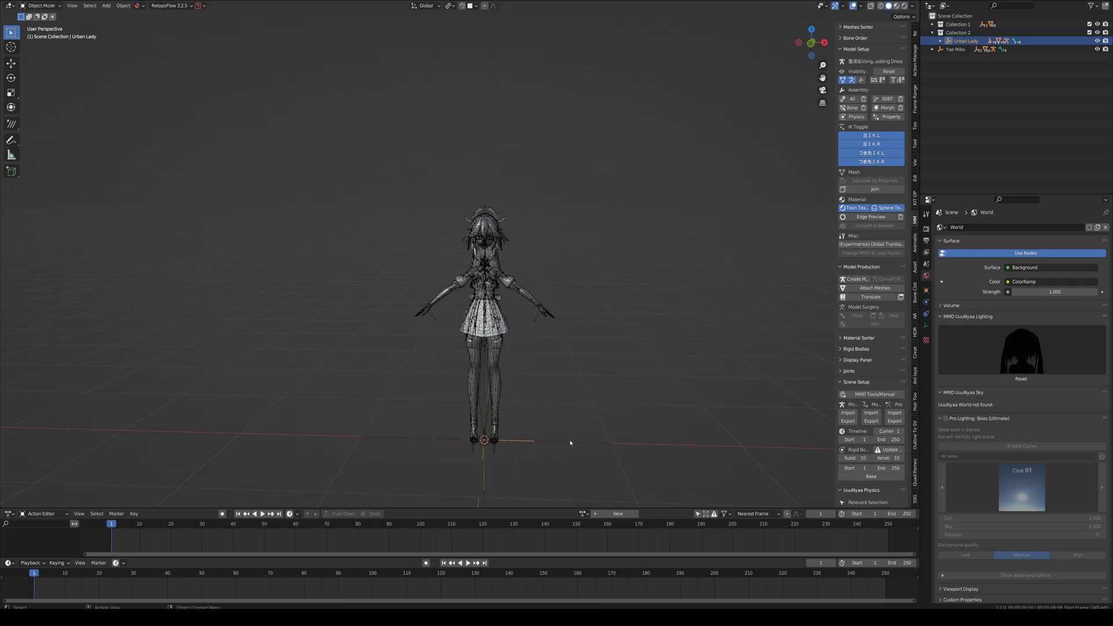
left_click(954, 49)
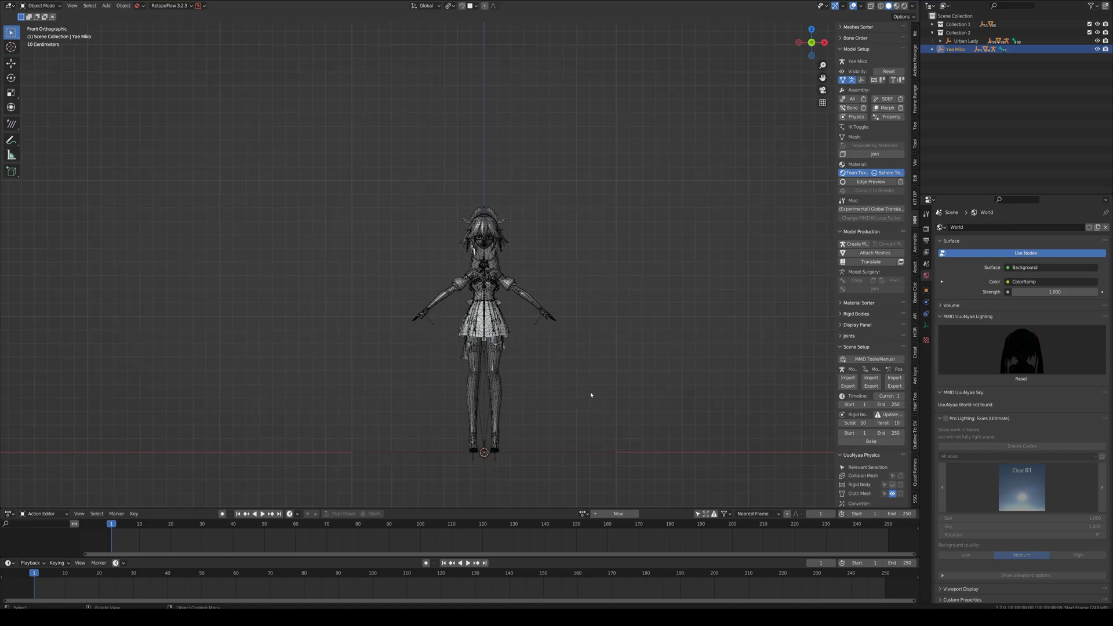
mouse_move(610, 235)
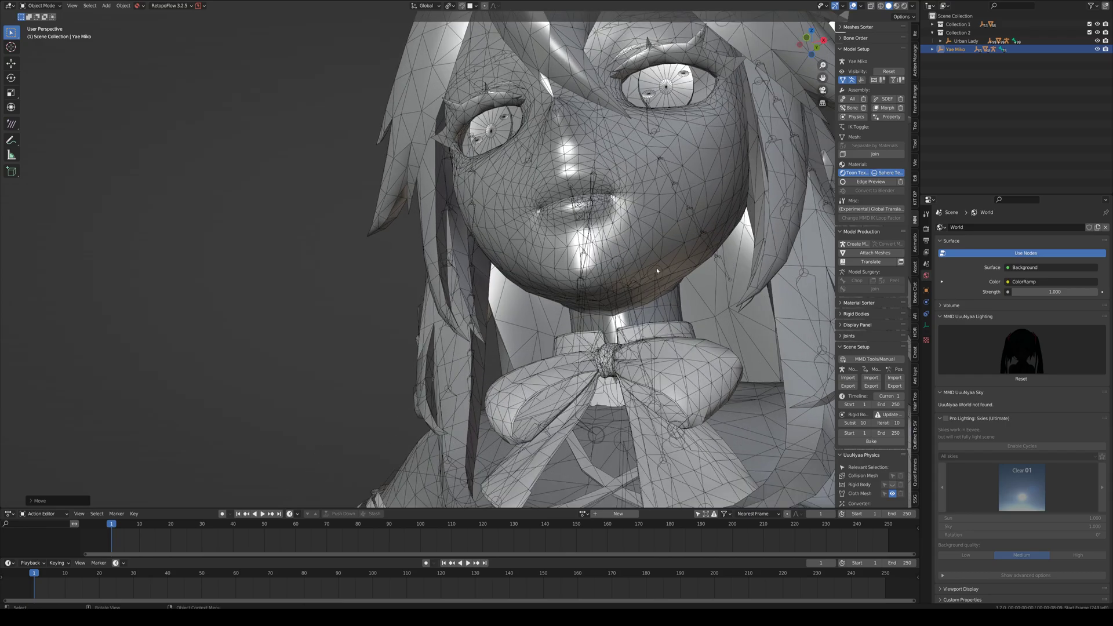
mouse_move(678, 289)
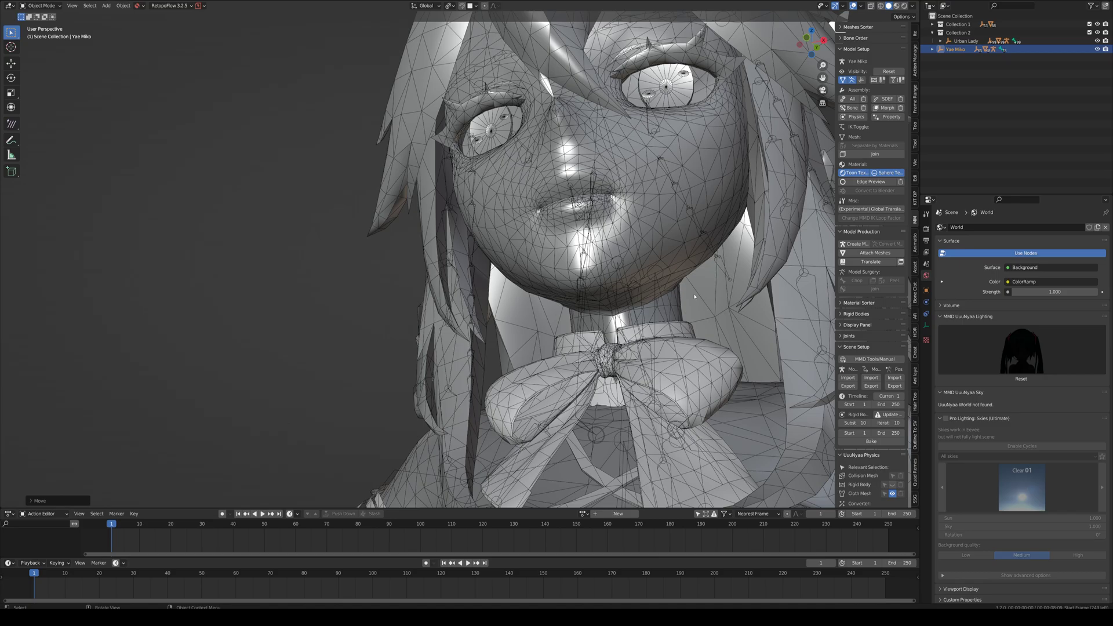
mouse_move(682, 308)
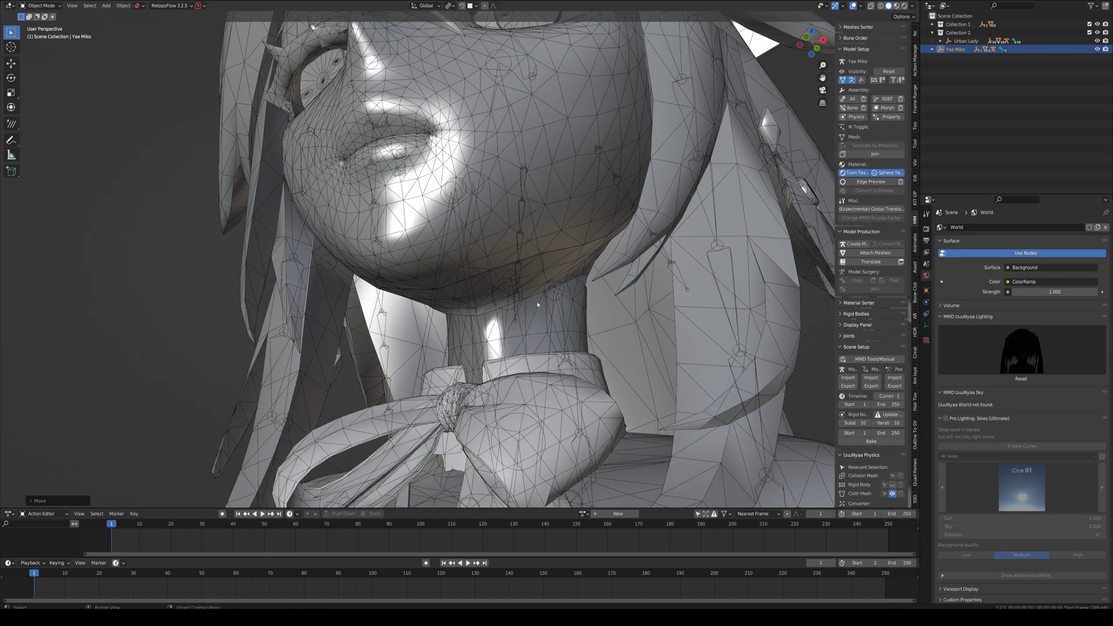
mouse_move(447, 318)
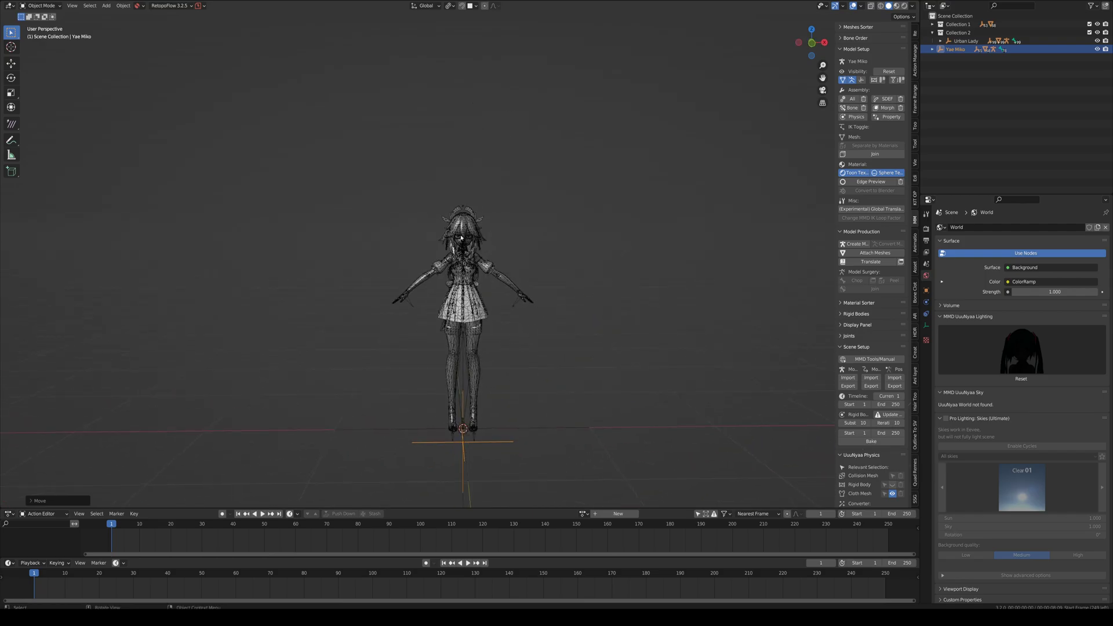
Zoom to check Yae's head sitting on the Urban Lady neck seam.
scroll("up", 3)
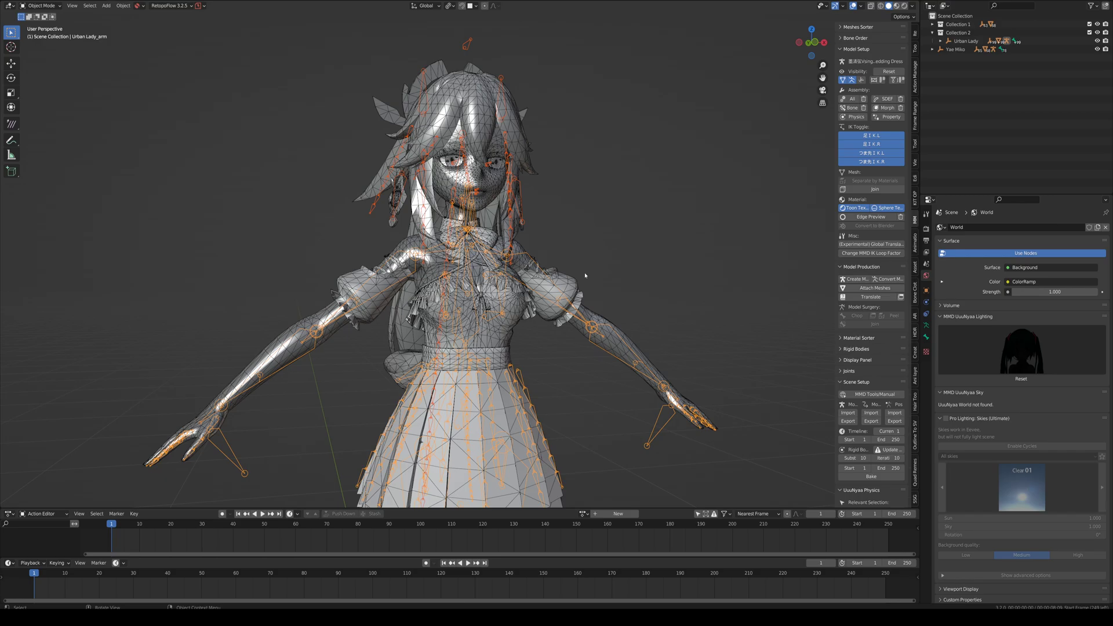
Select both armatures in Pose Mode and start Model Surgery Join by bones.
left_click(42, 6)
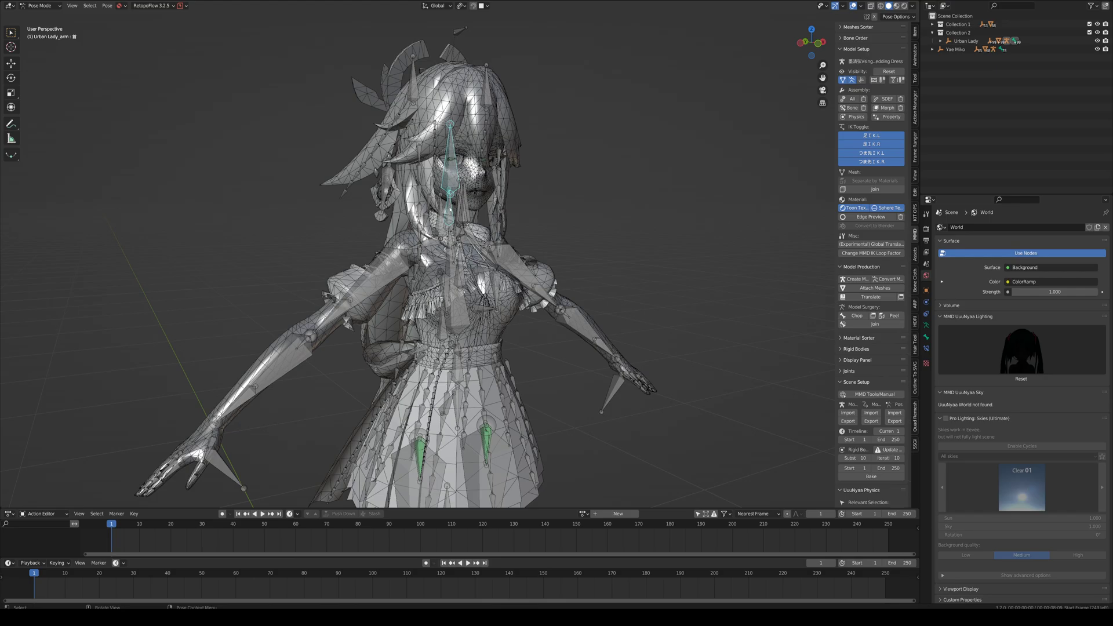
mouse_move(579, 232)
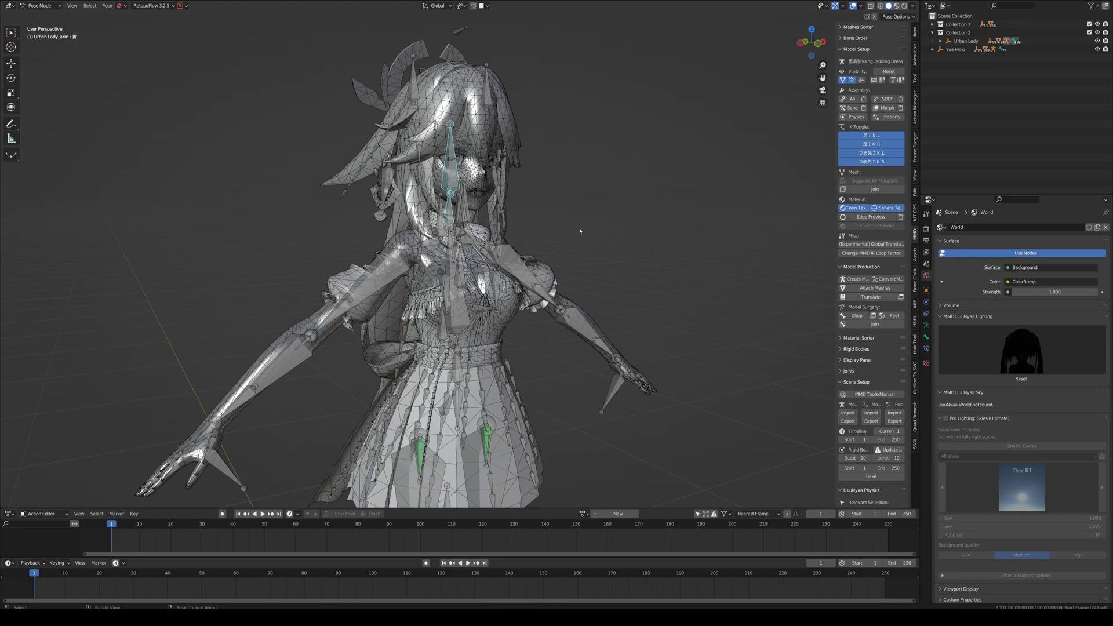
mouse_move(669, 168)
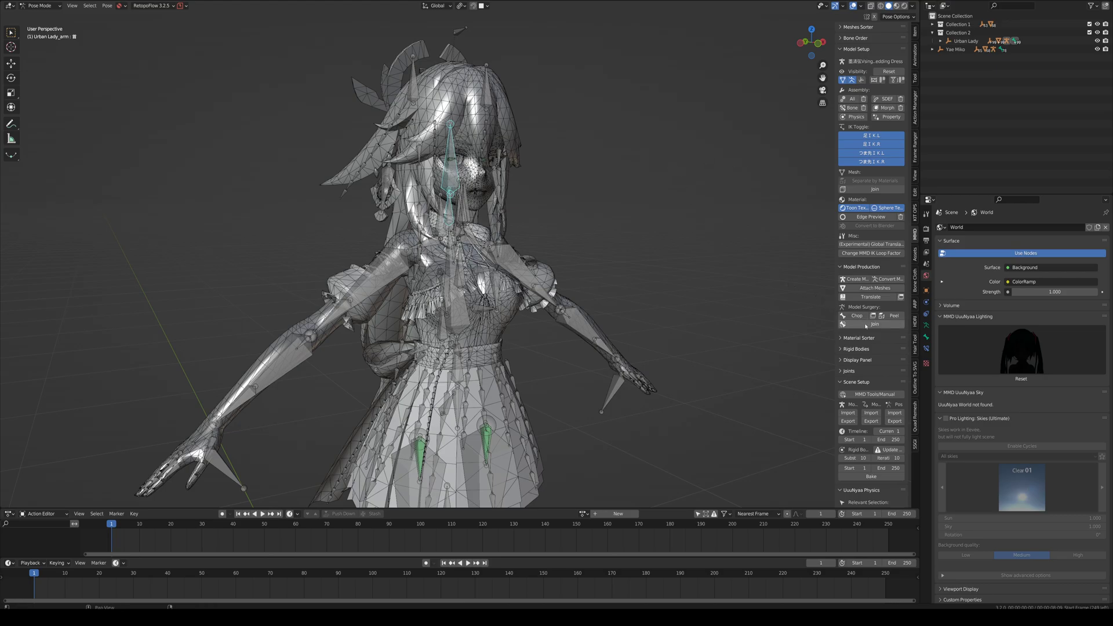
left_click(874, 325)
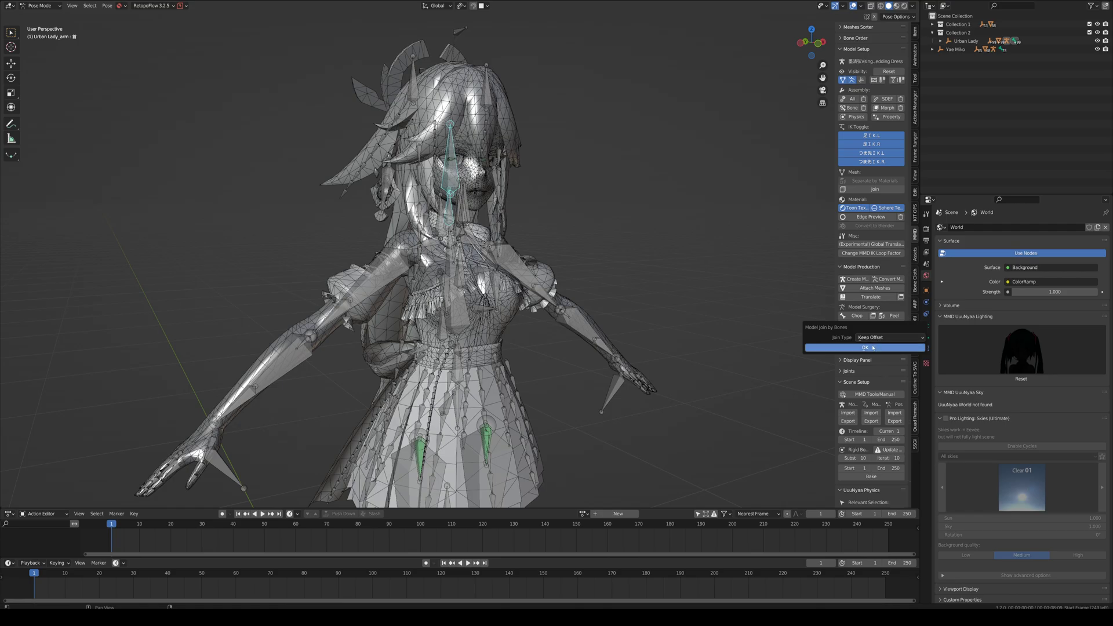
Join the head rig into the body rig by bones with Join Type set to Keep Offset.
left_click(885, 337)
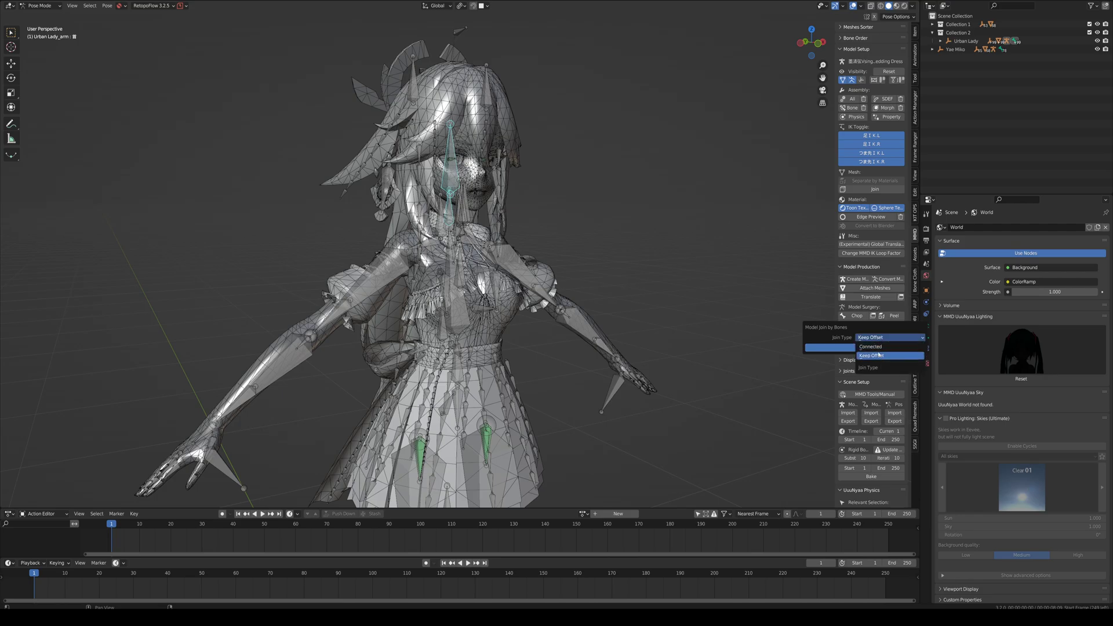
mouse_move(871, 347)
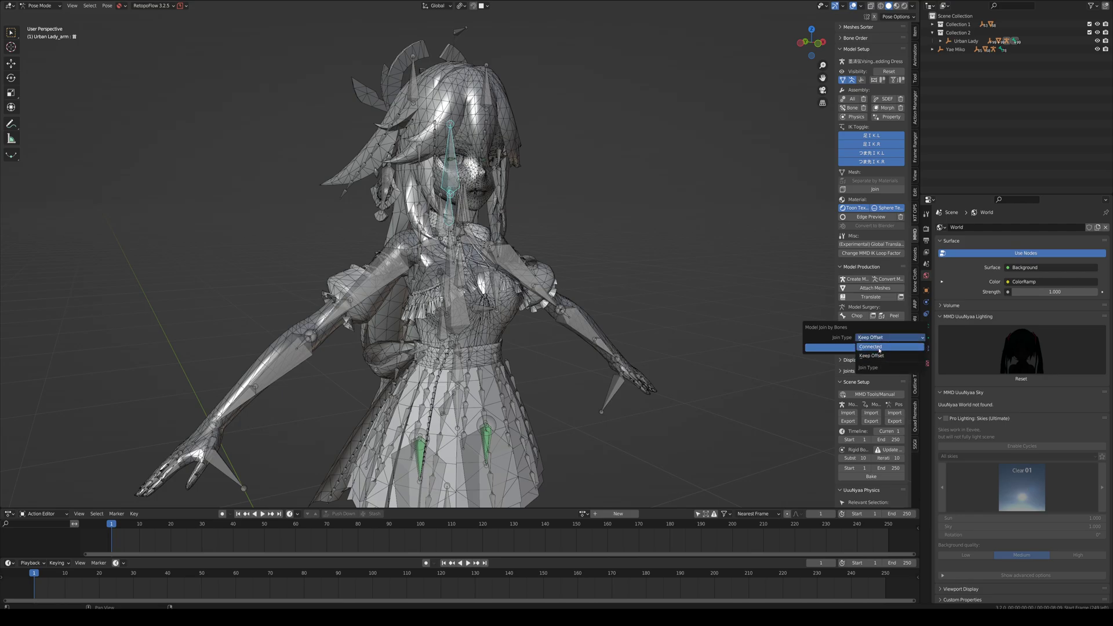
left_click(887, 338)
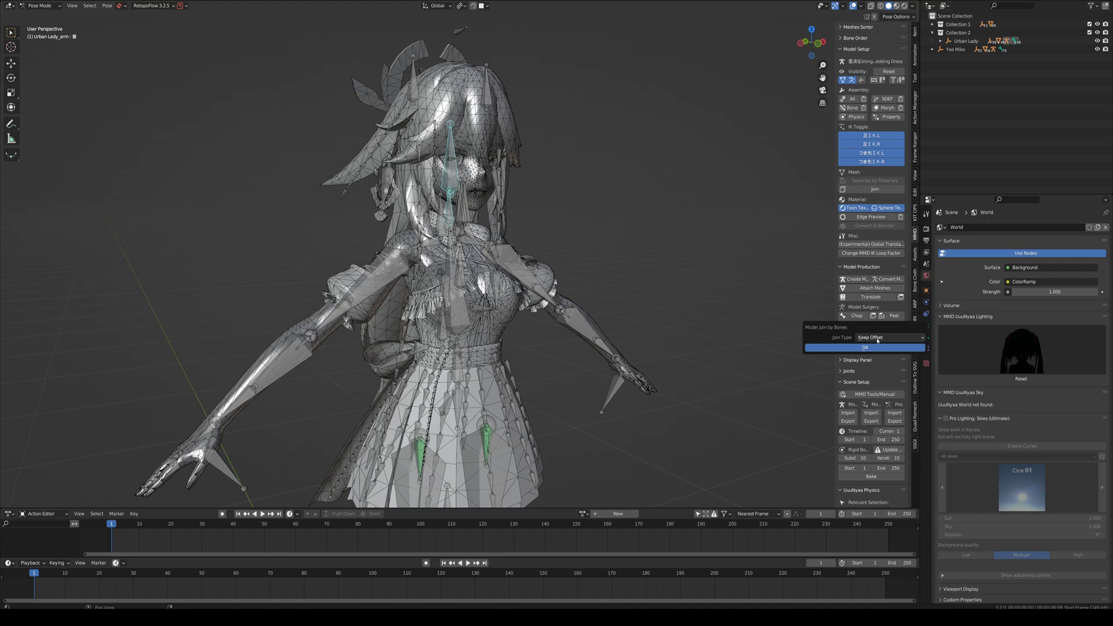
left_click(889, 338)
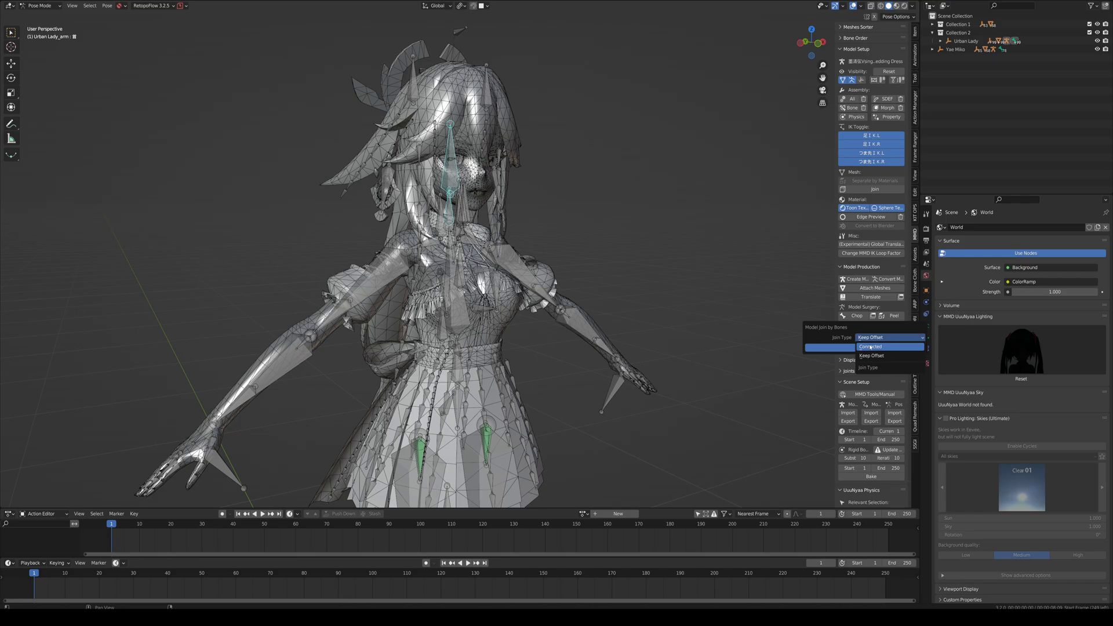
mouse_move(866, 356)
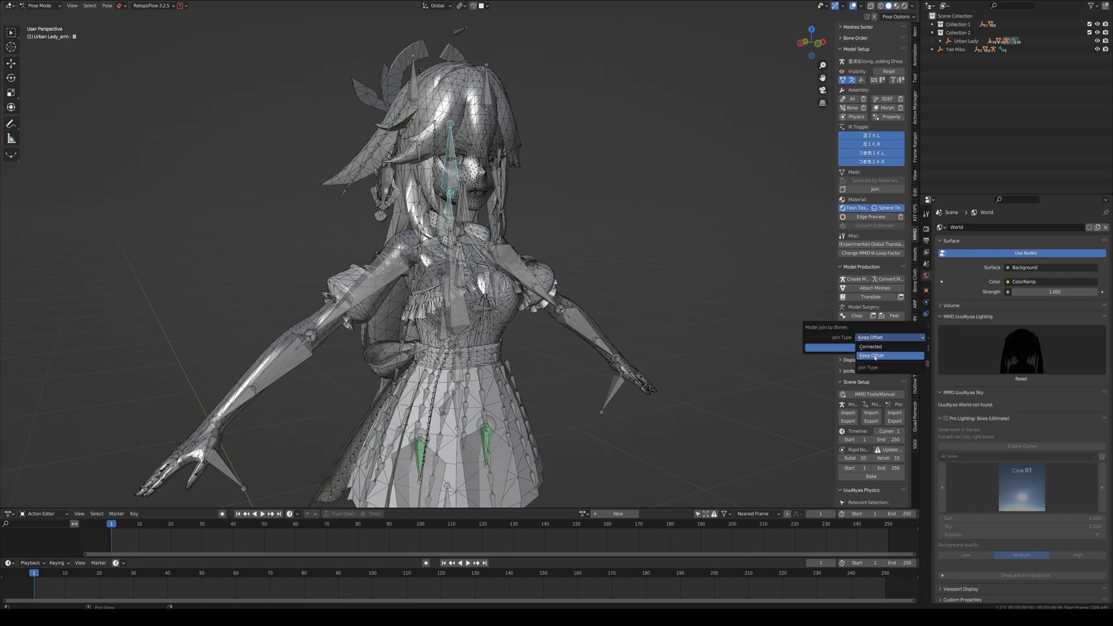
left_click(872, 356)
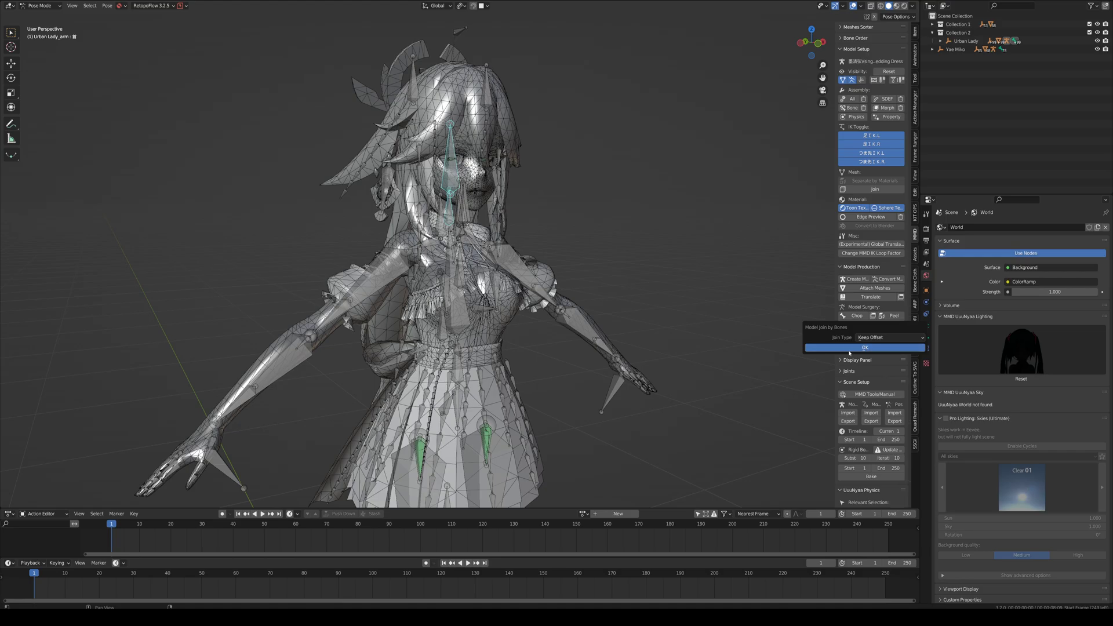
left_click(865, 347)
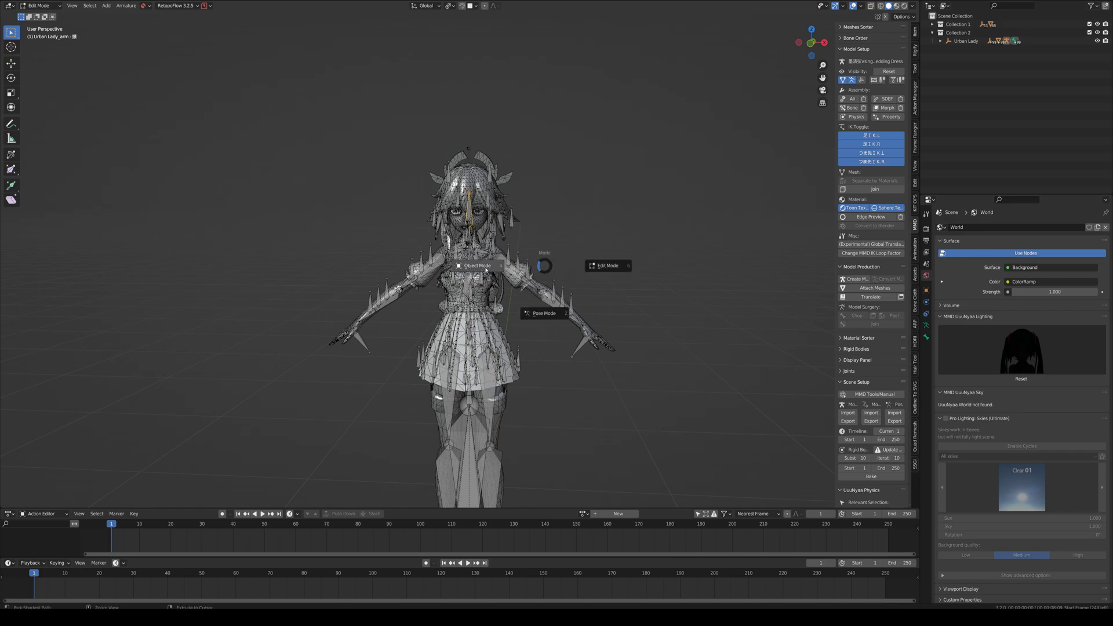
Remove unused material slots from the body and head meshes, then select the model root.
left_click(478, 265)
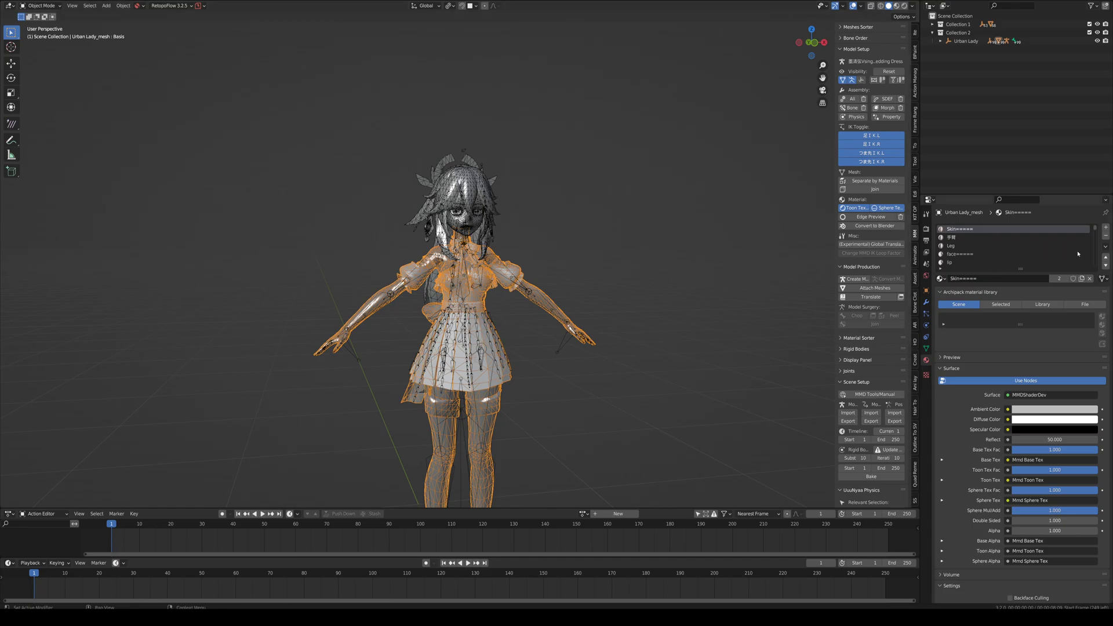
mouse_move(1095, 253)
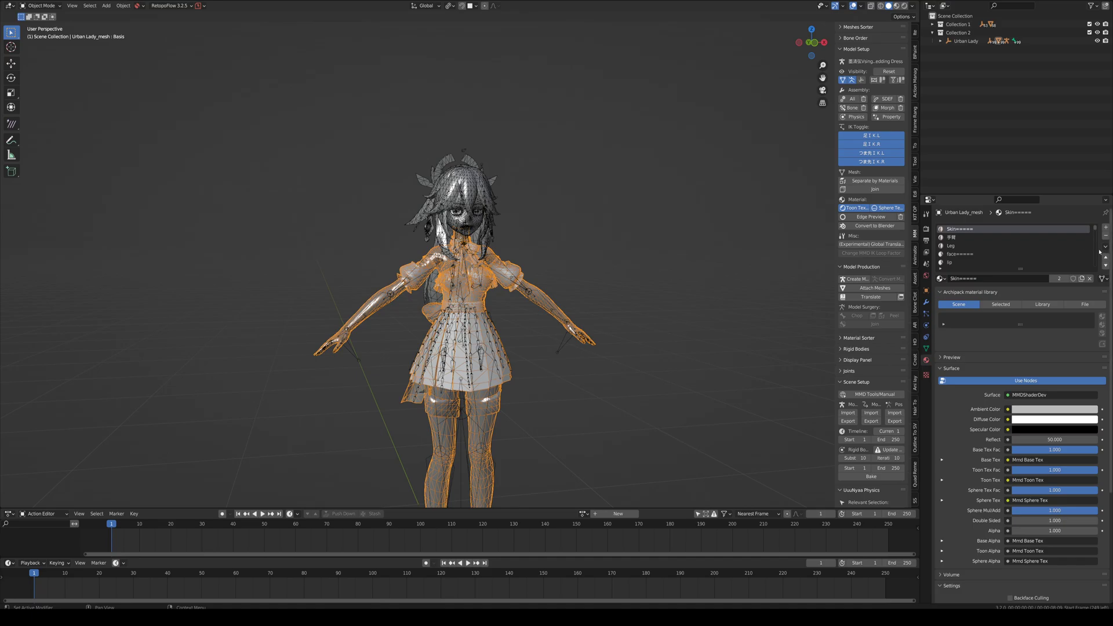
mouse_move(1105, 249)
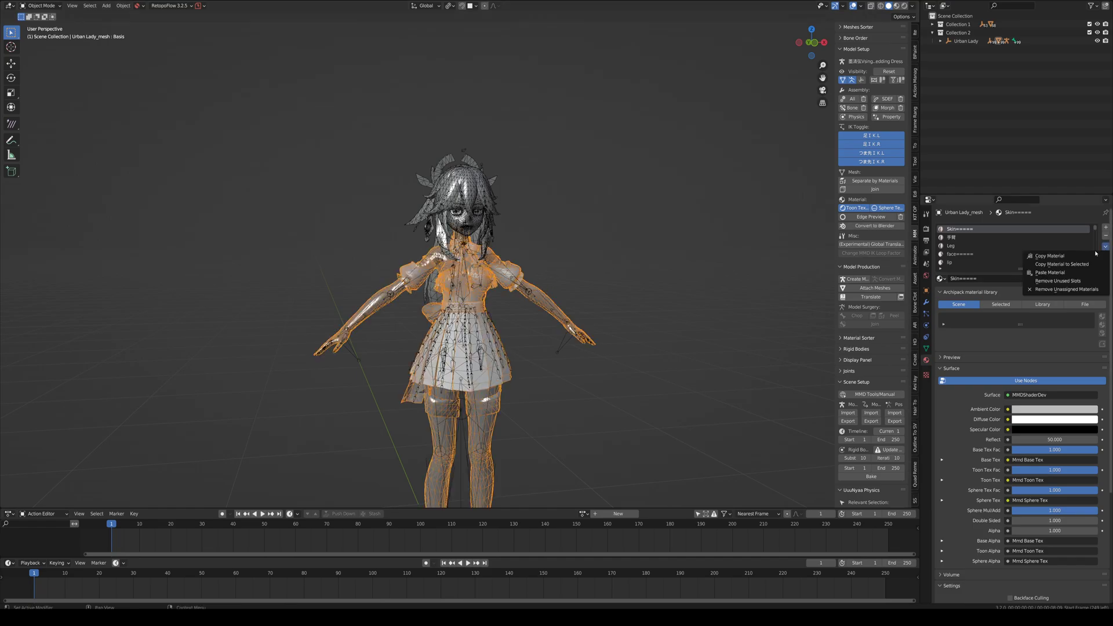
mouse_move(1057, 280)
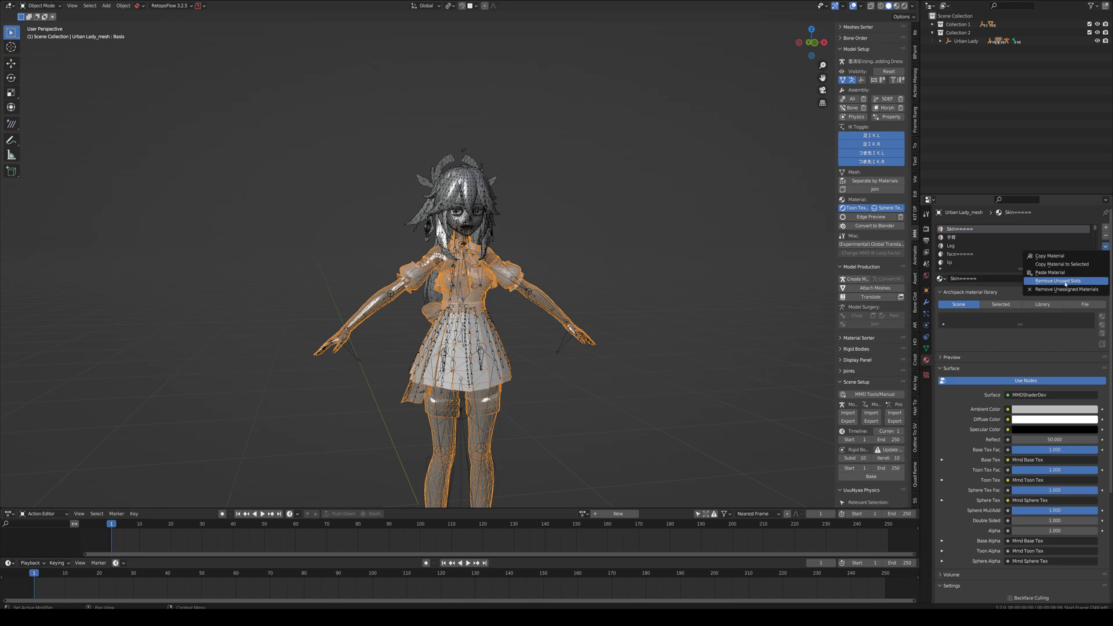
left_click(1057, 281)
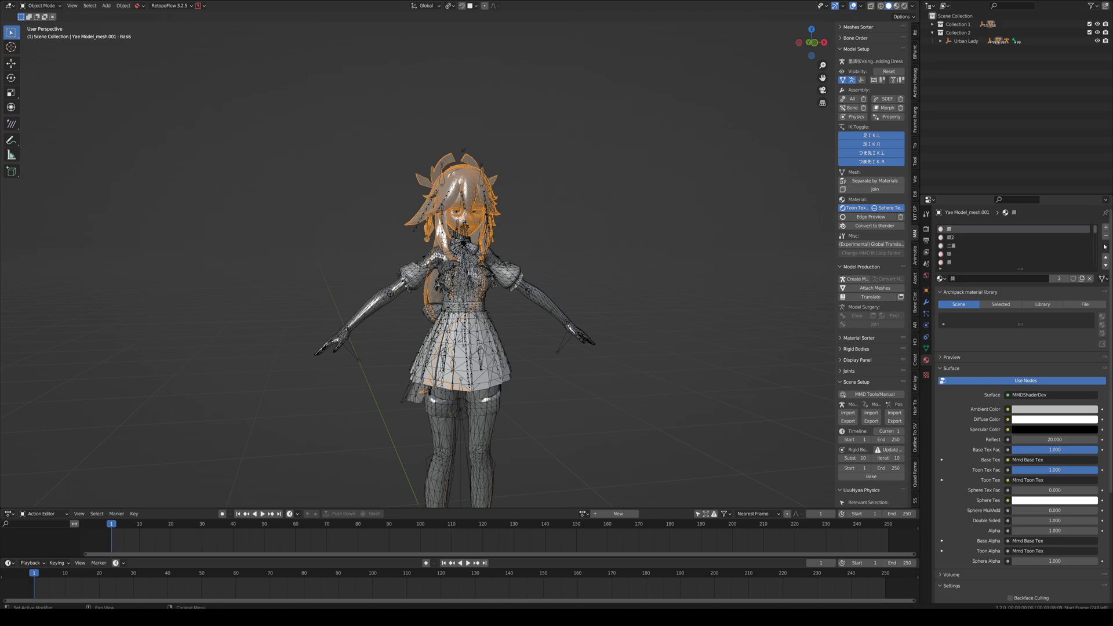
left_click(1104, 245)
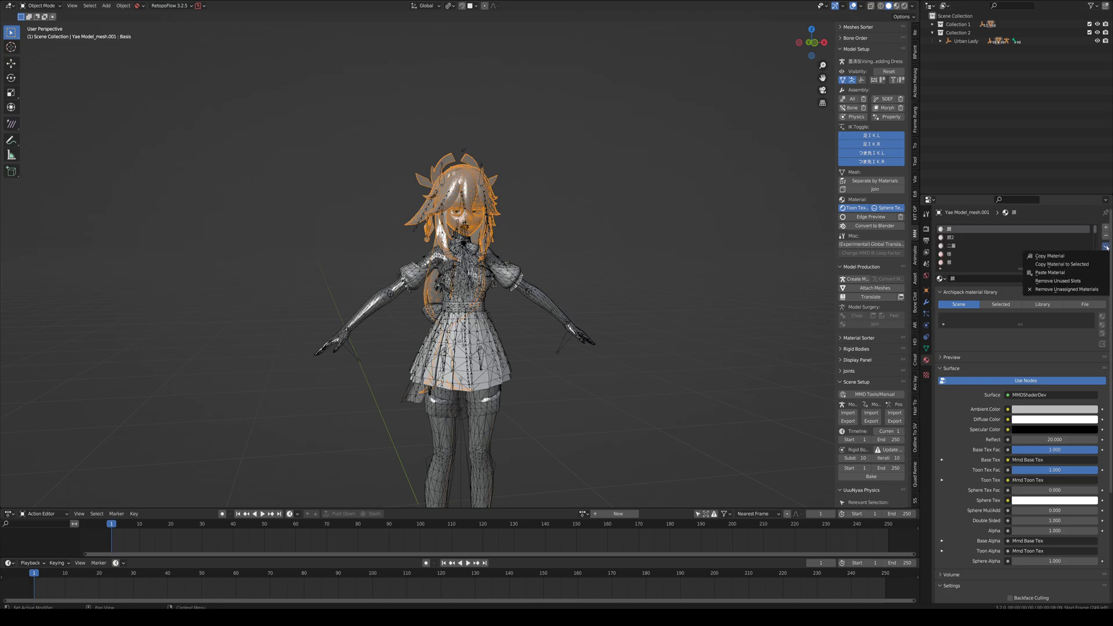
left_click(1056, 280)
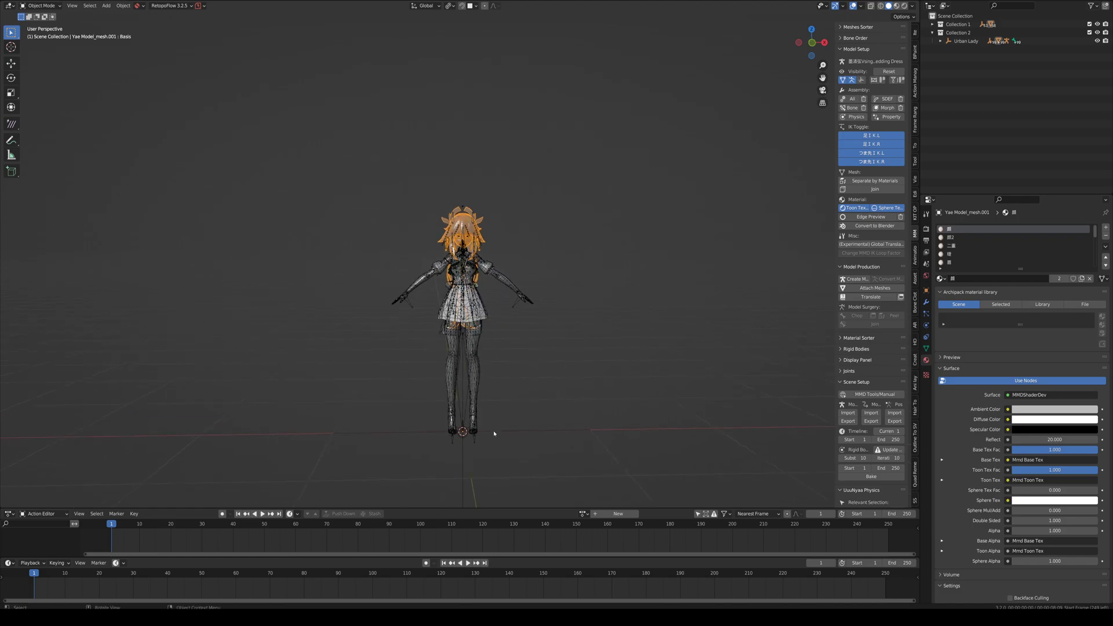
left_click(966, 41)
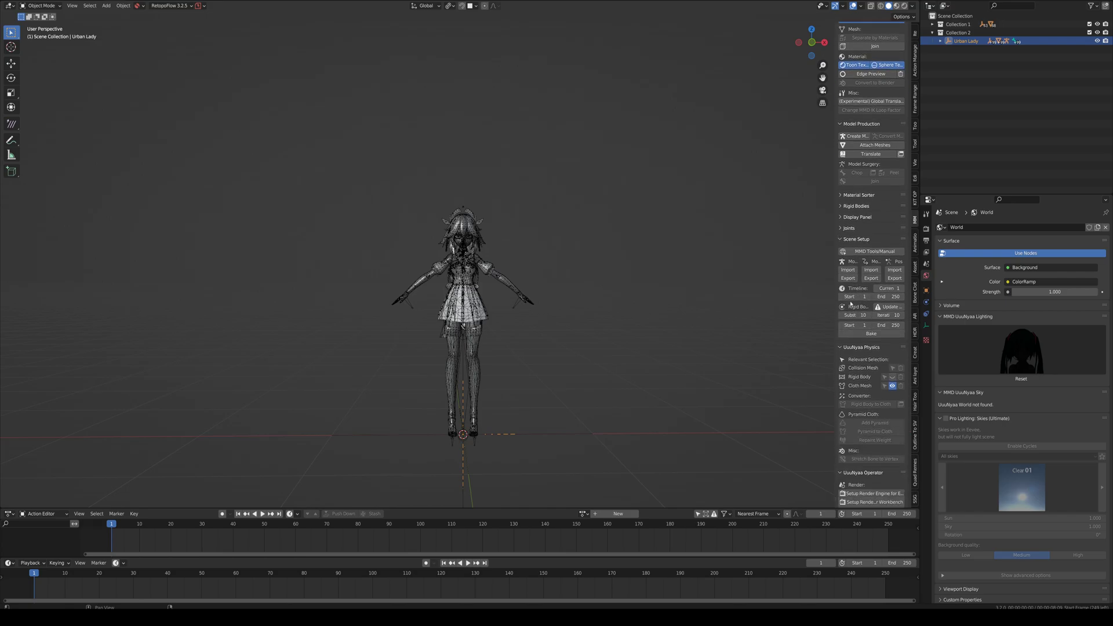
Start the PMX export and create and enter a New export folder in the projects directory.
left_click(846, 277)
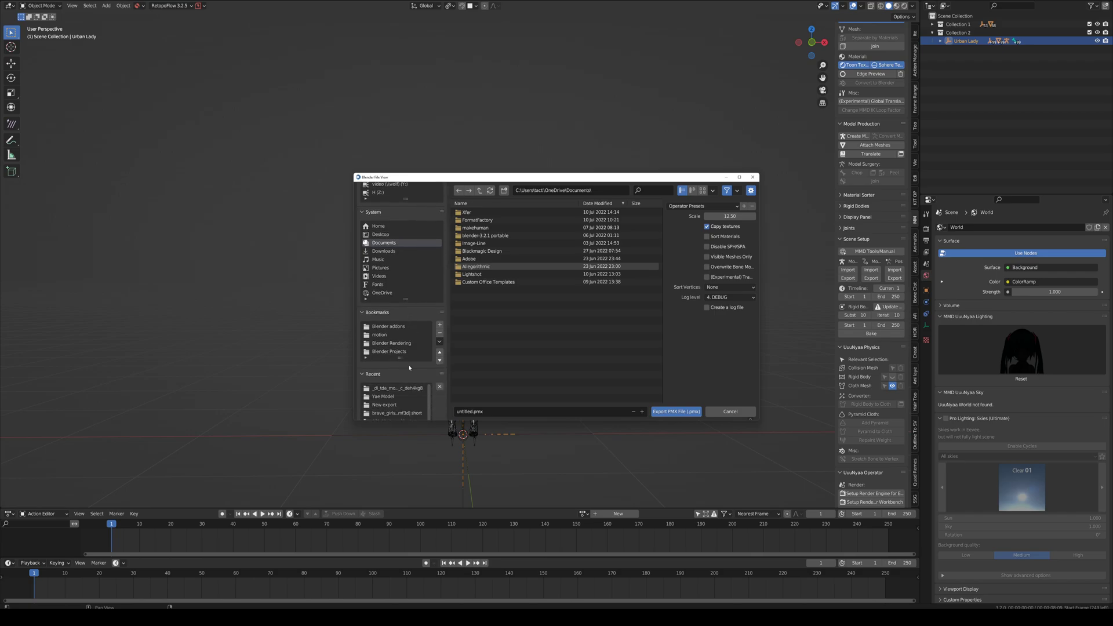
left_click(395, 376)
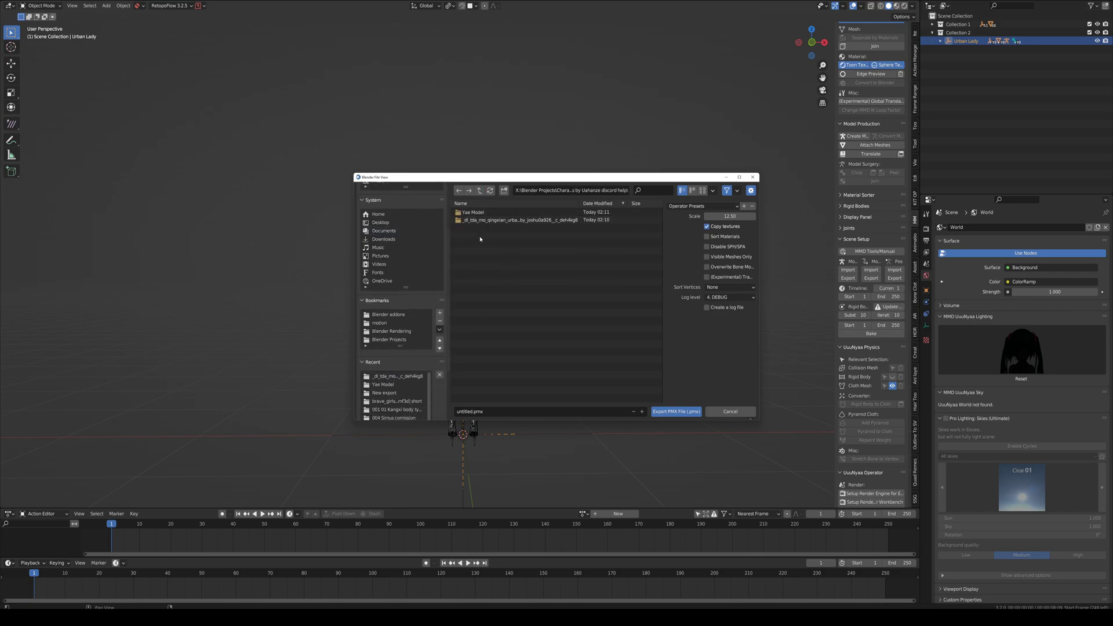
mouse_move(504, 190)
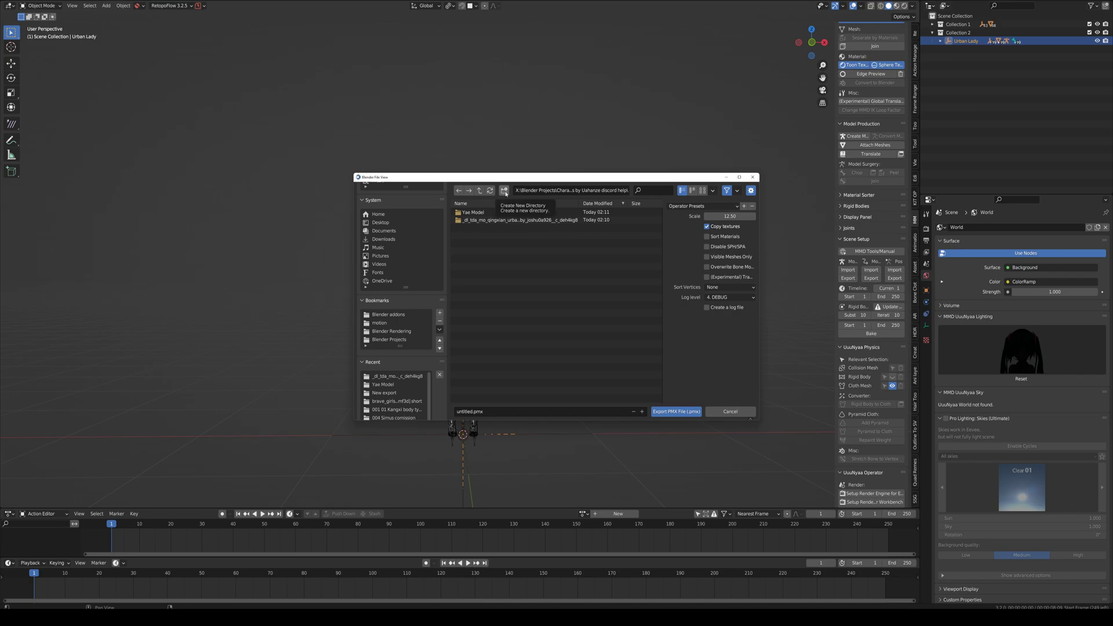
left_click(504, 190)
type("New")
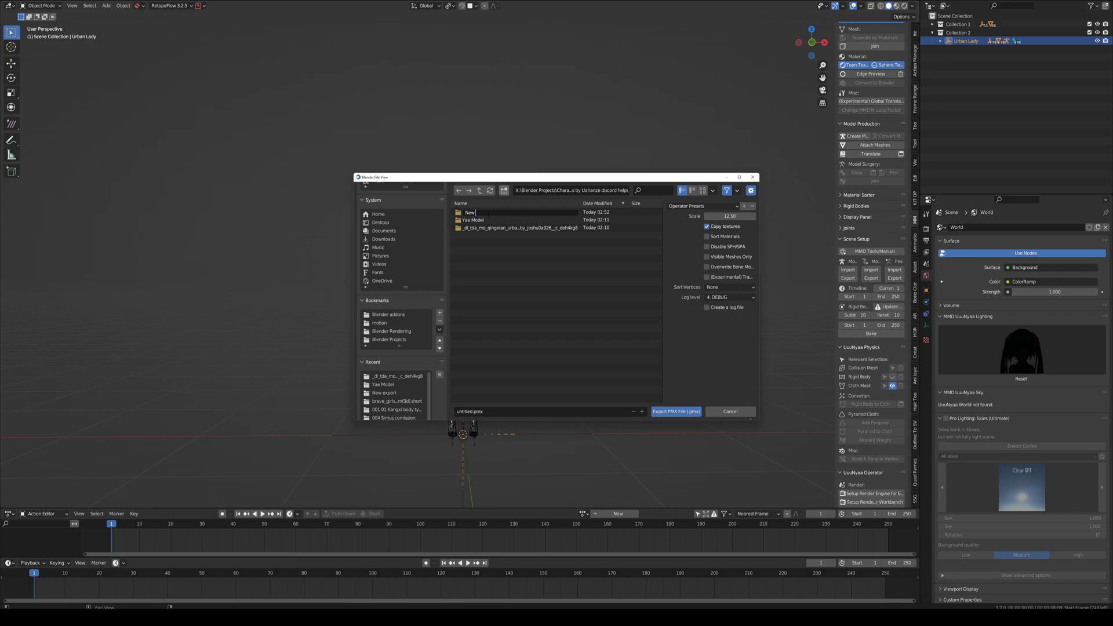
type("expo")
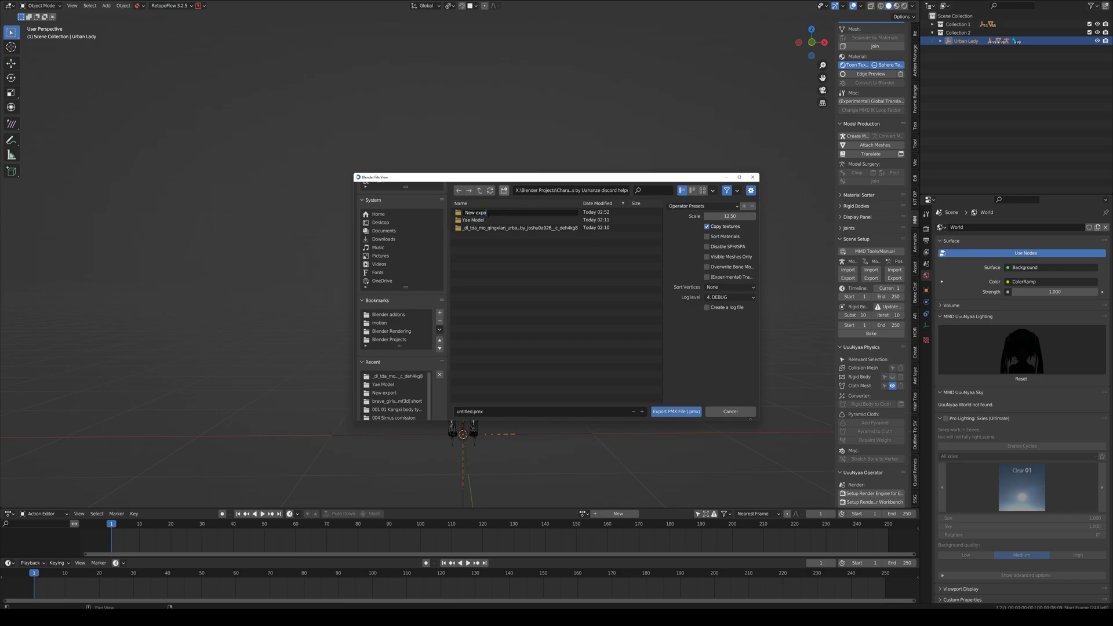
left_click(498, 212)
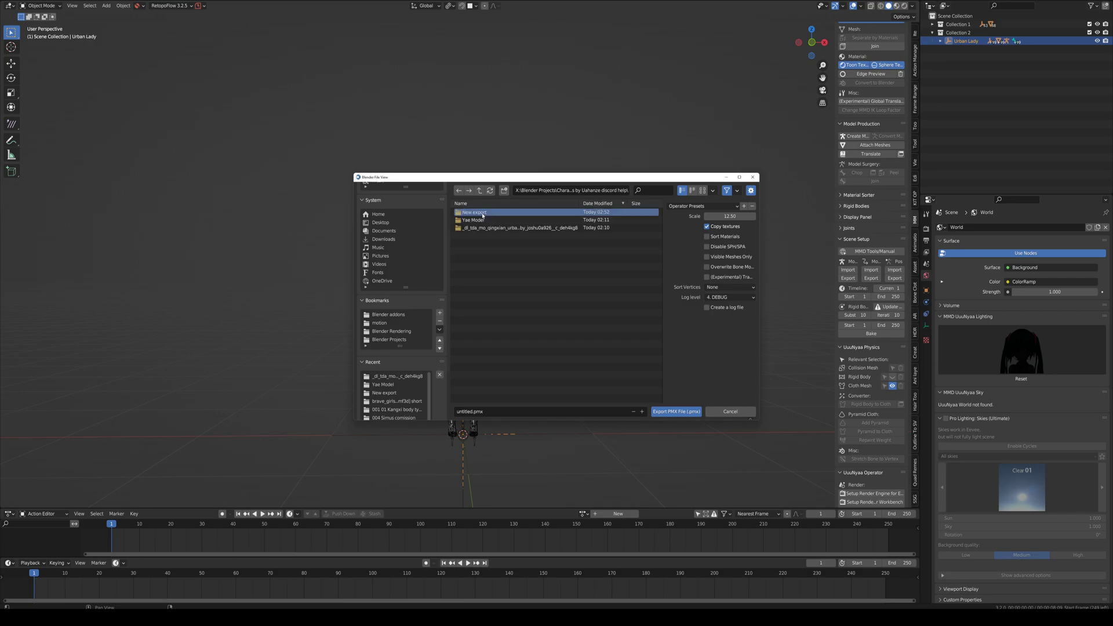
double_click(473, 211)
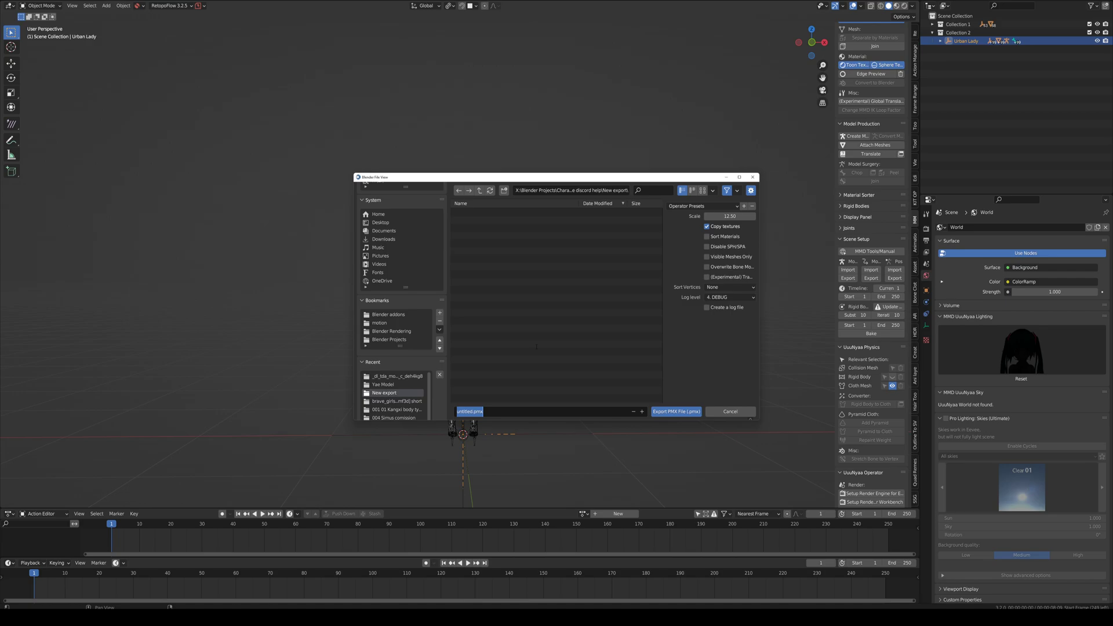
Name the export file Yae New body.pmx.
type("Yae New body")
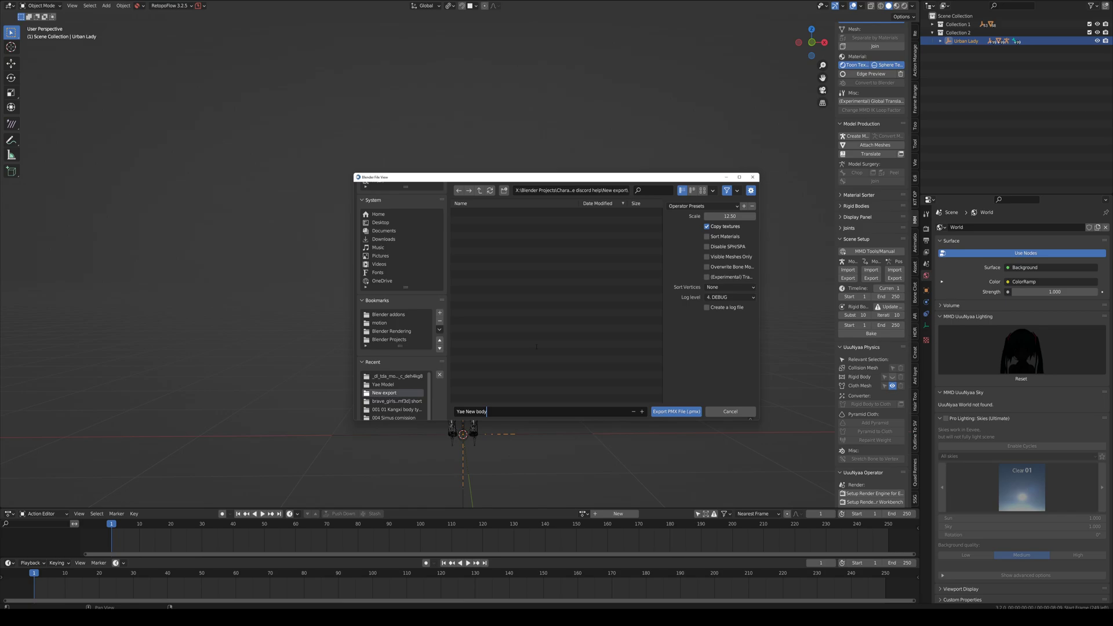
type(".pmx")
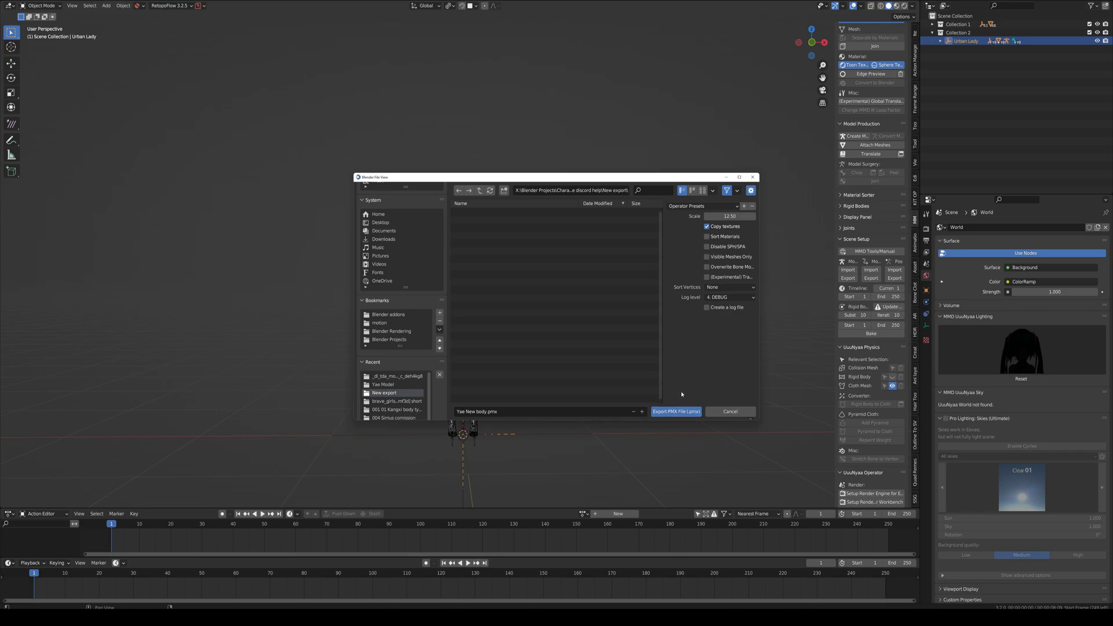
mouse_move(675, 412)
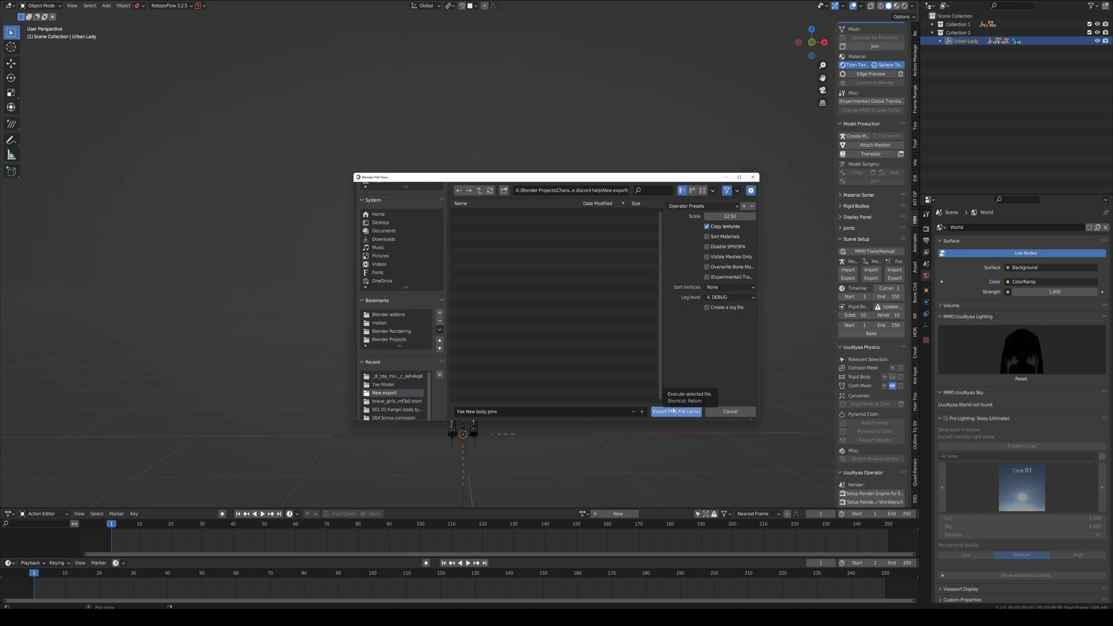
Write the PMX file and browse to the folder holding New export in File Explorer.
left_click(675, 412)
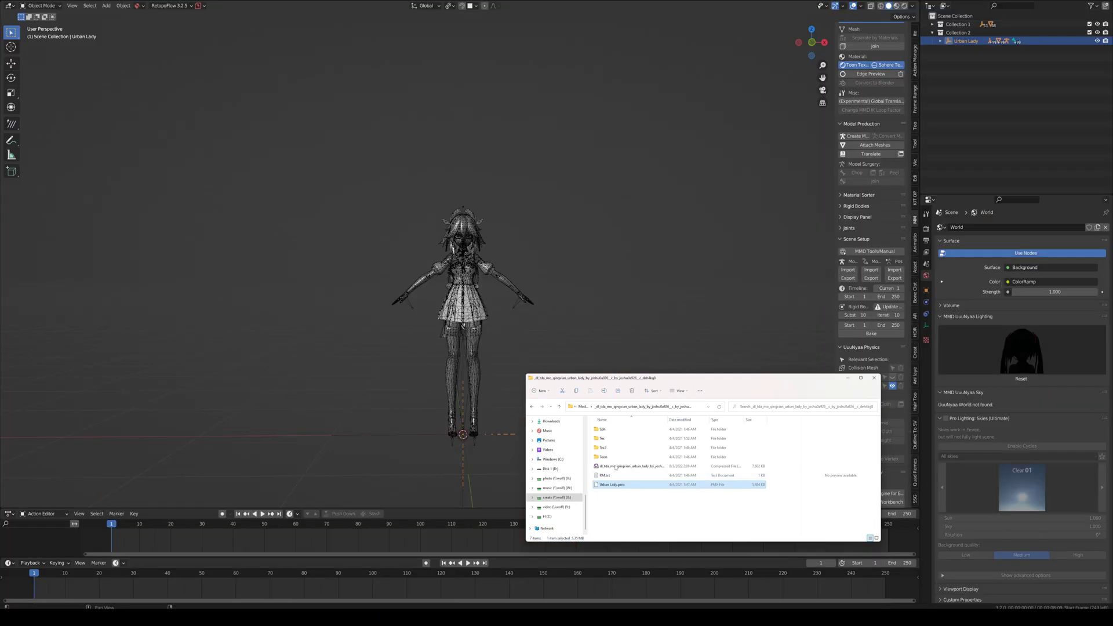
left_click(541, 406)
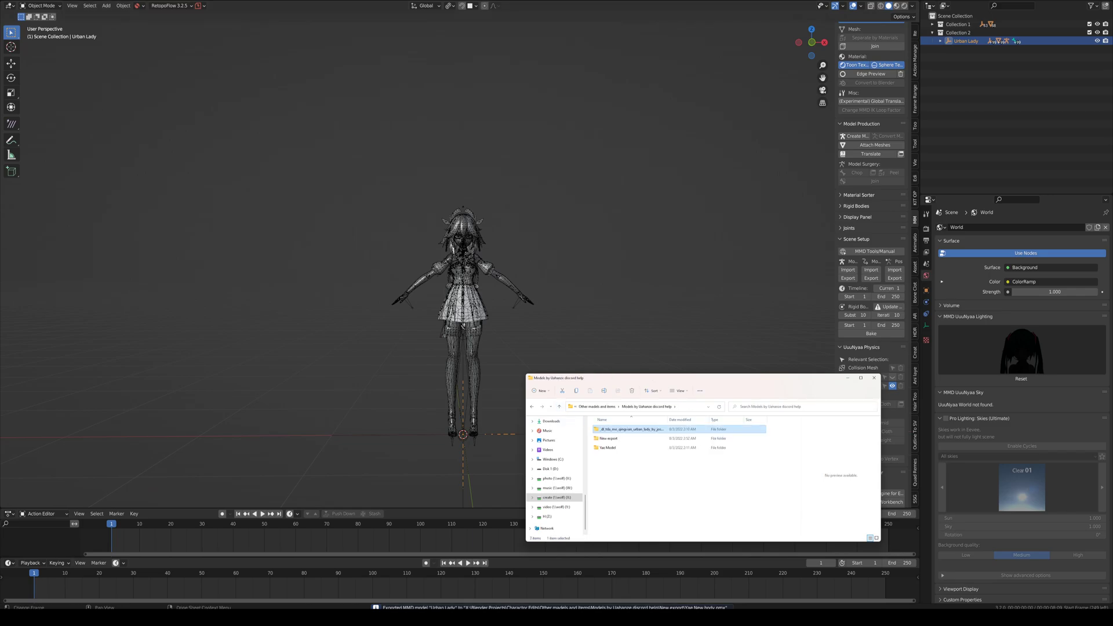
mouse_move(650, 503)
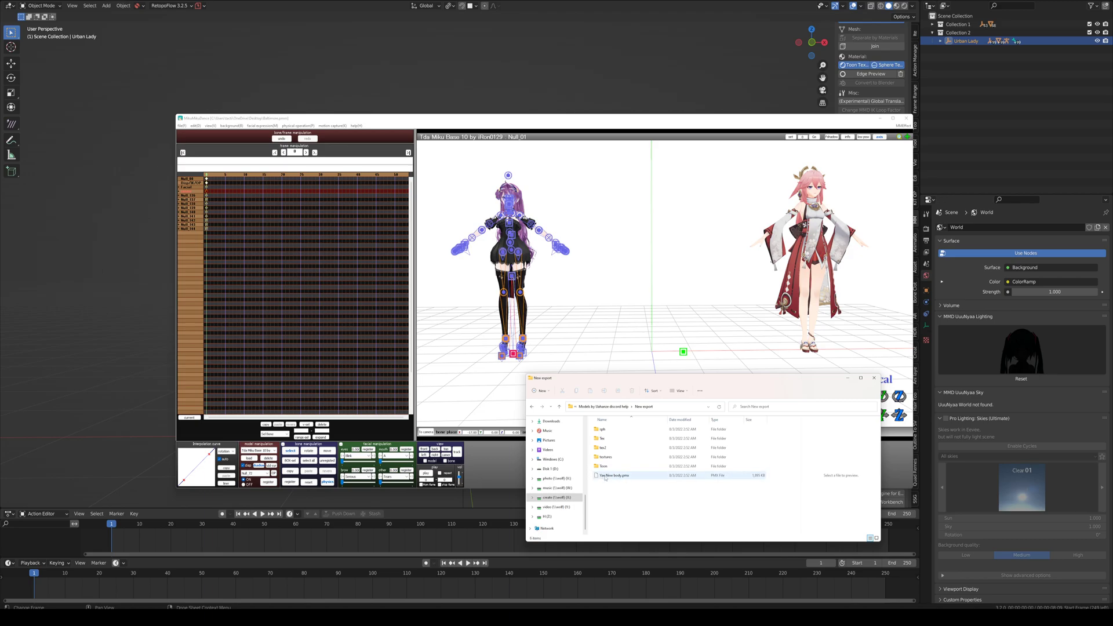
Load Yae New body.pmx into MikuMikuDance and accept the model info and notice dialogs.
double_click(614, 475)
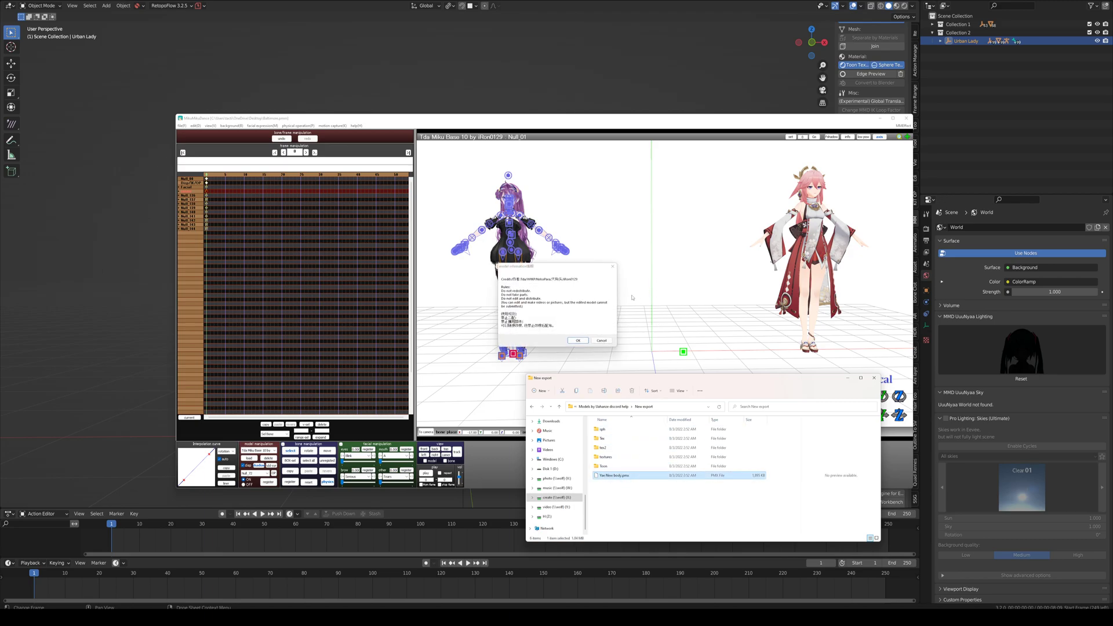
left_click(577, 341)
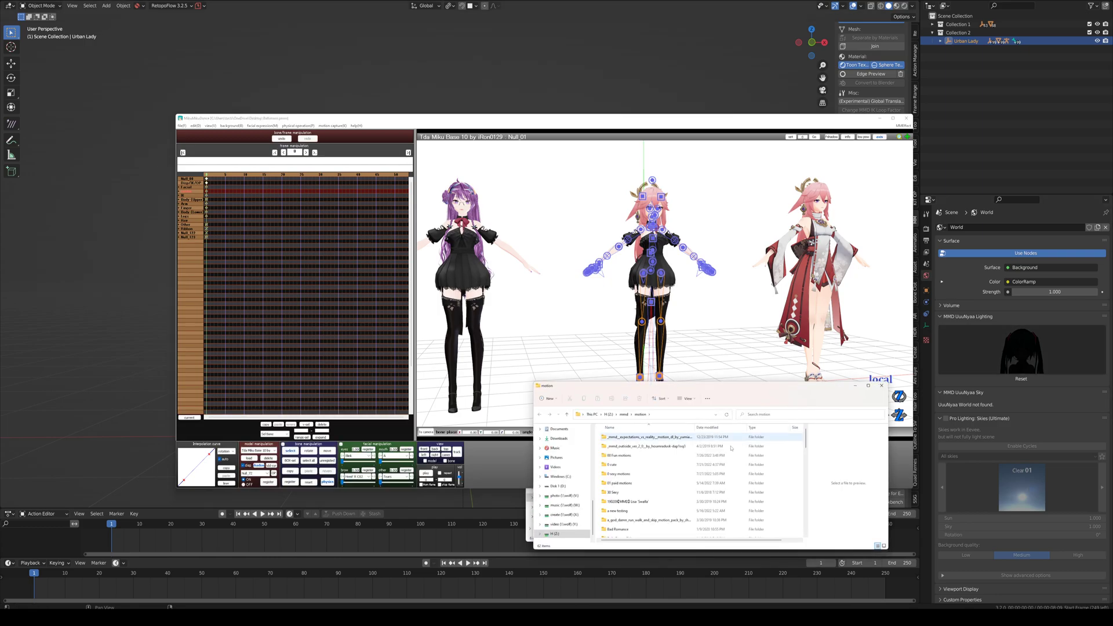
left_click(624, 473)
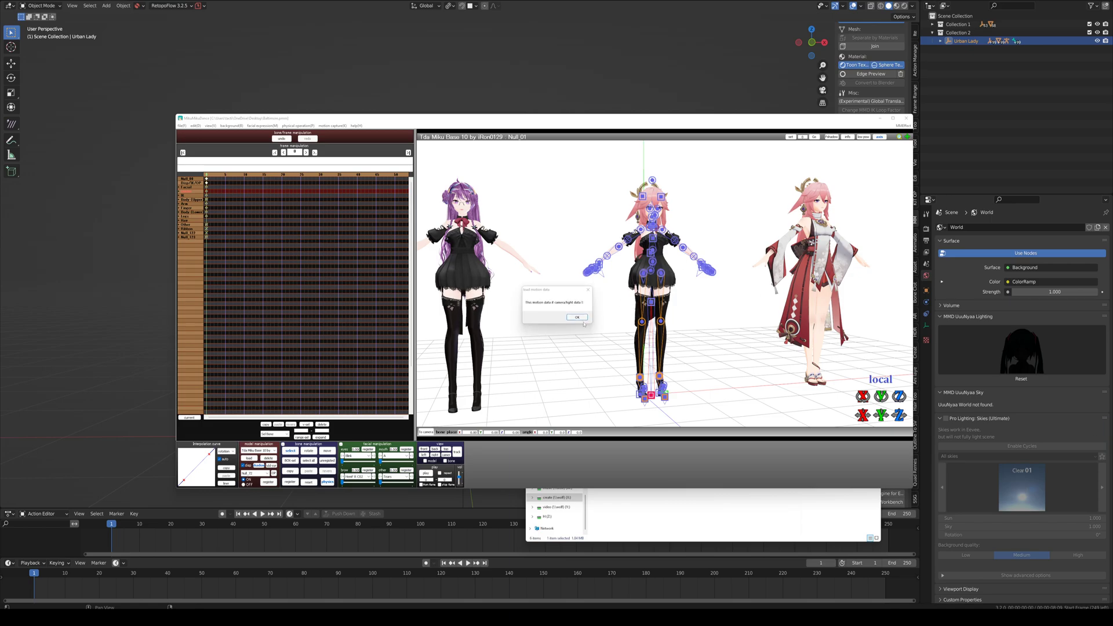
left_click(577, 317)
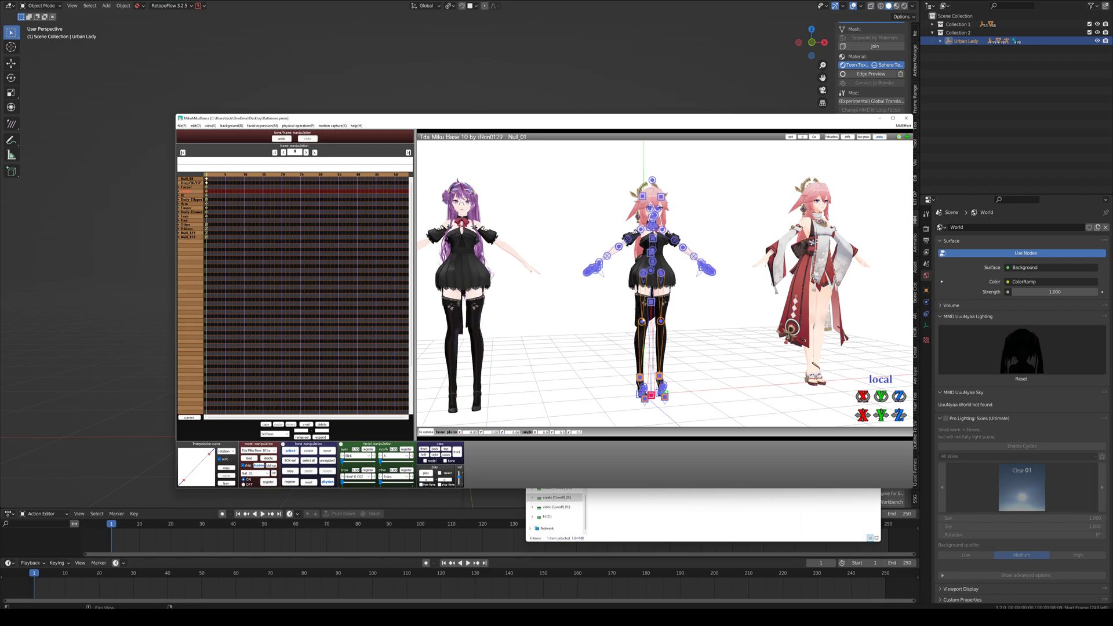